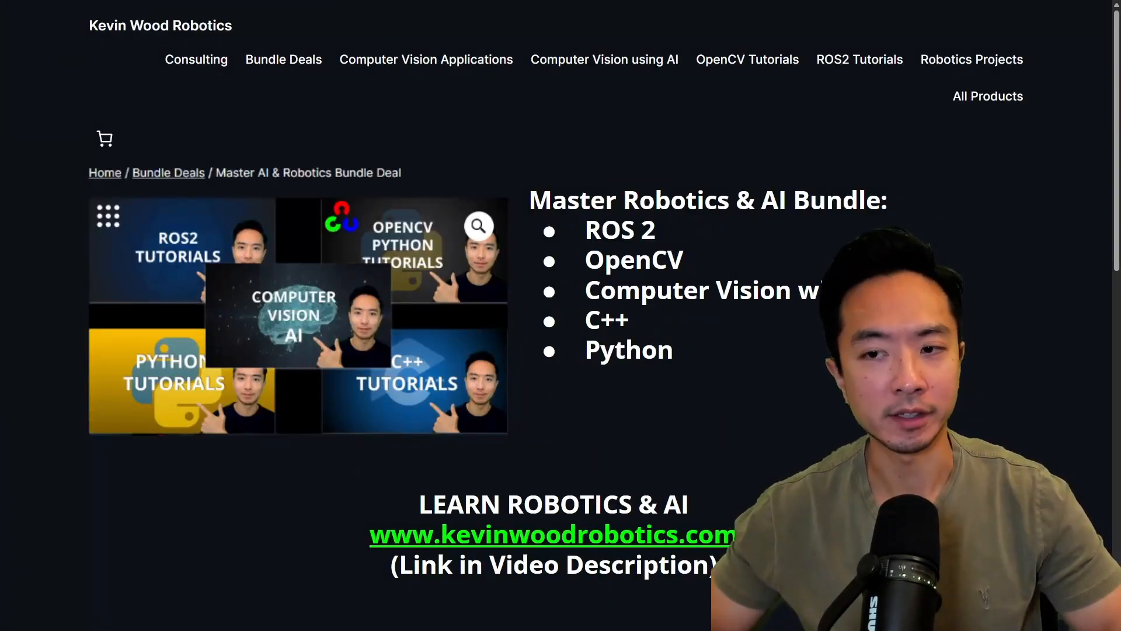
Step: Open PCBWay's 3D Printing Auto Quote form and scroll through its upload and material options
click(971, 60)
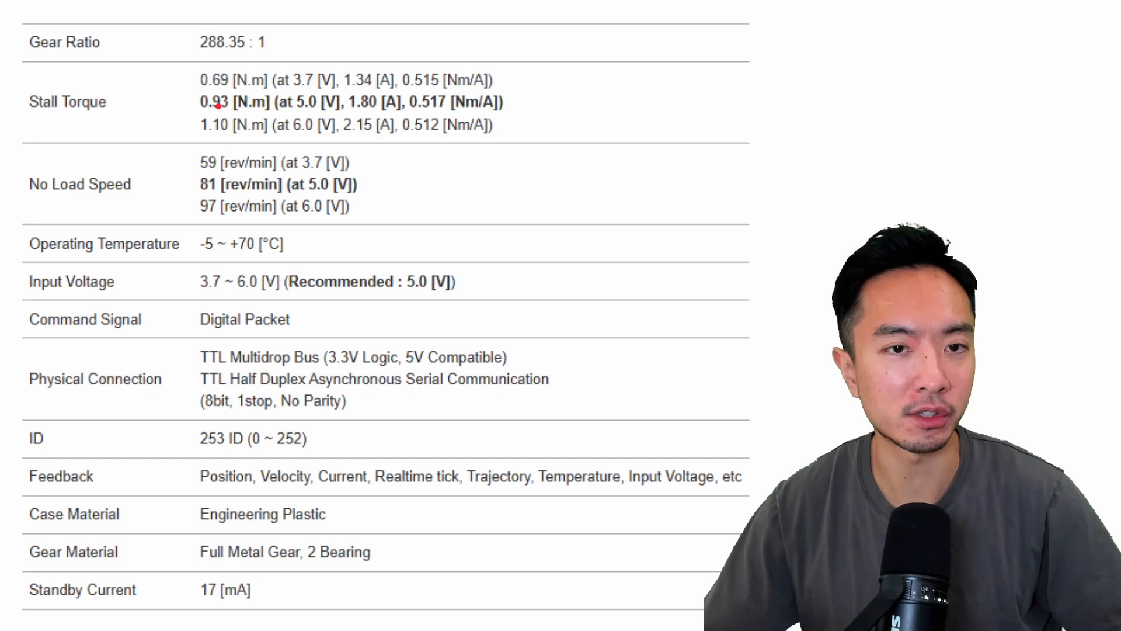
mouse_move(187, 191)
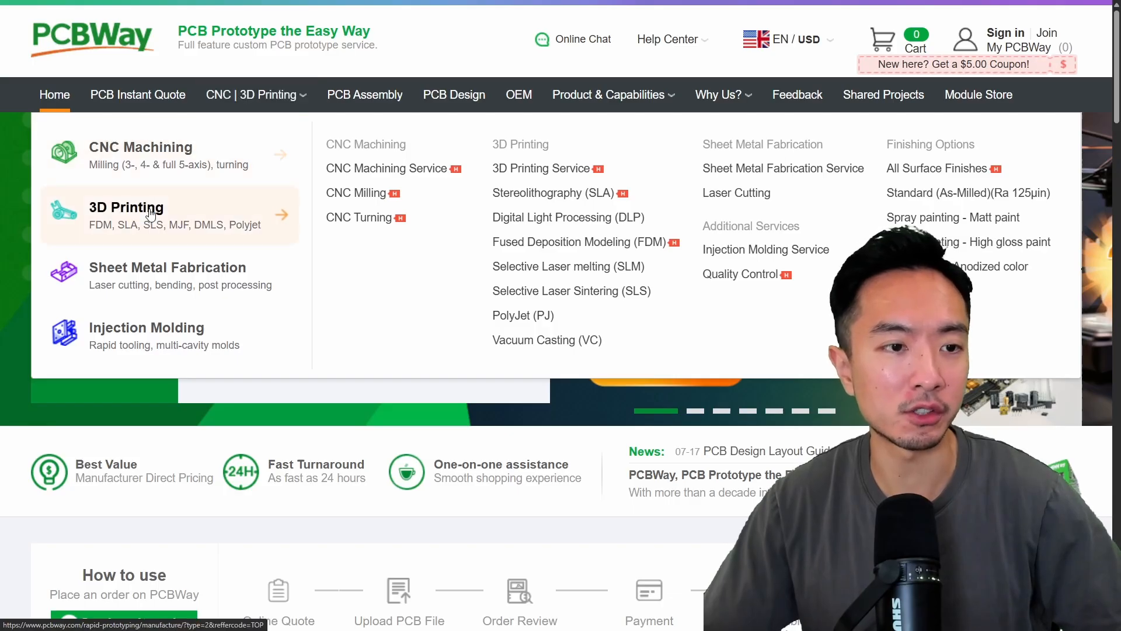
click(126, 208)
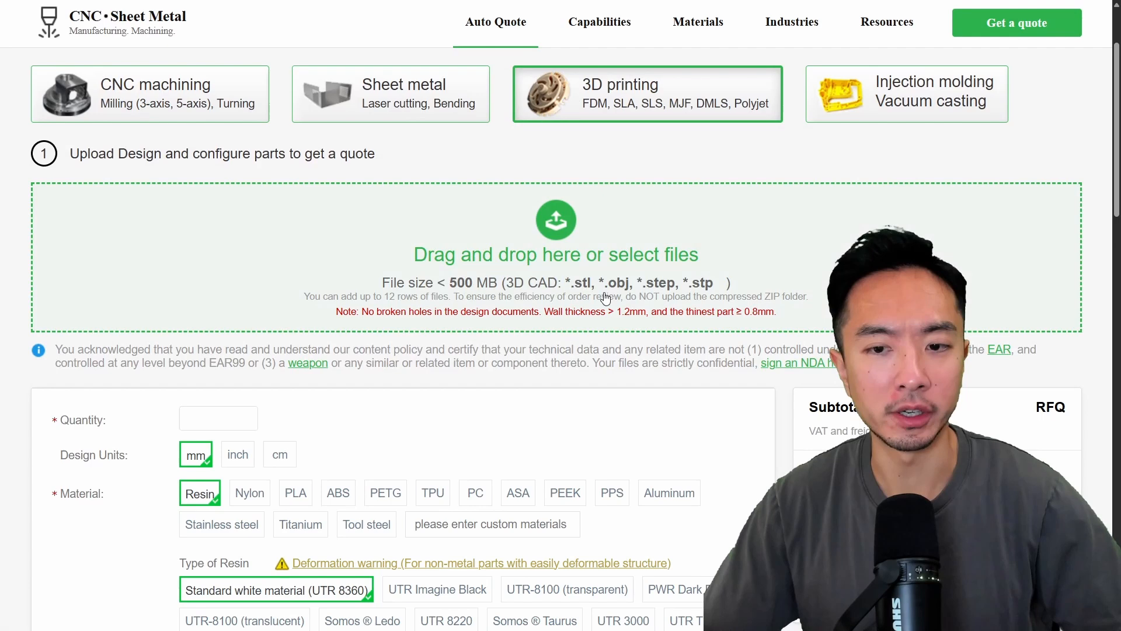
scroll(down, 3)
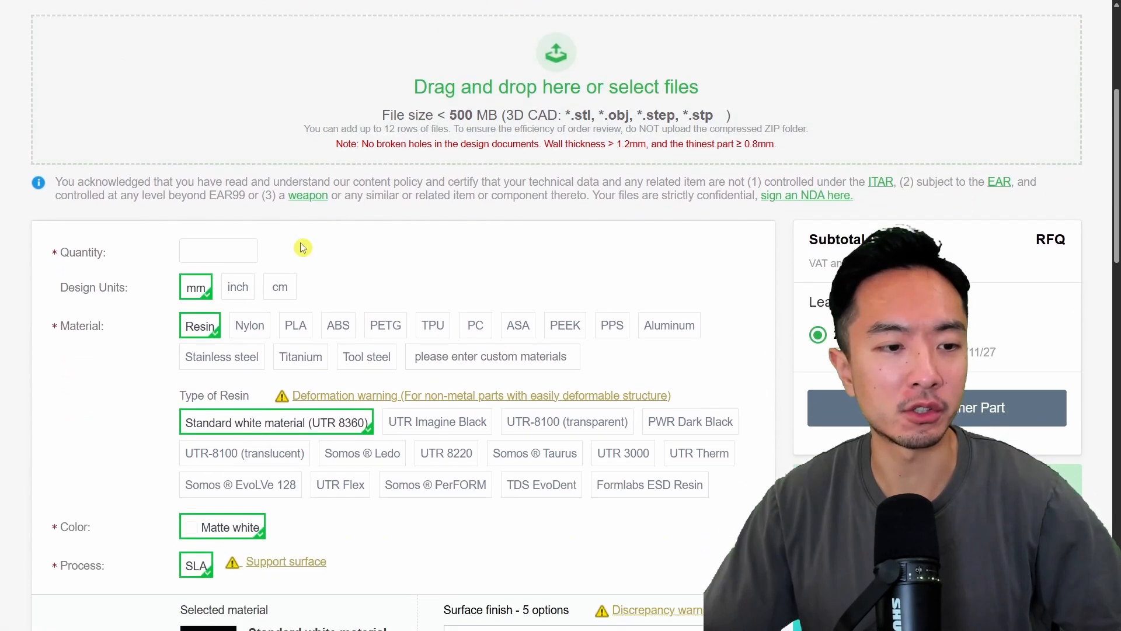
scroll(down, 3)
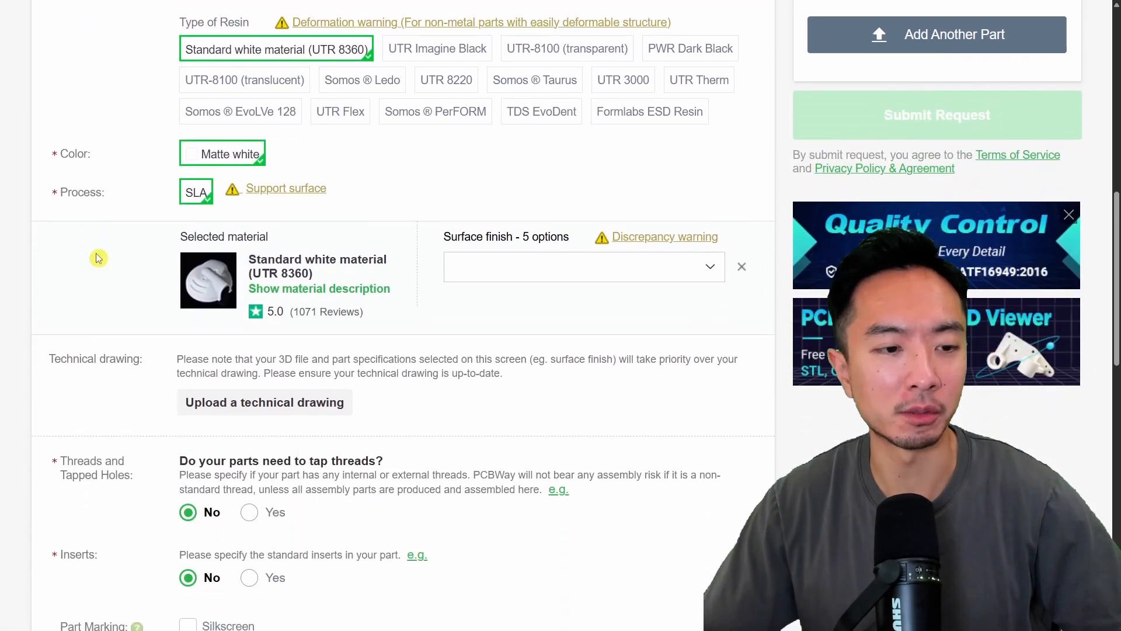
scroll(down, 3)
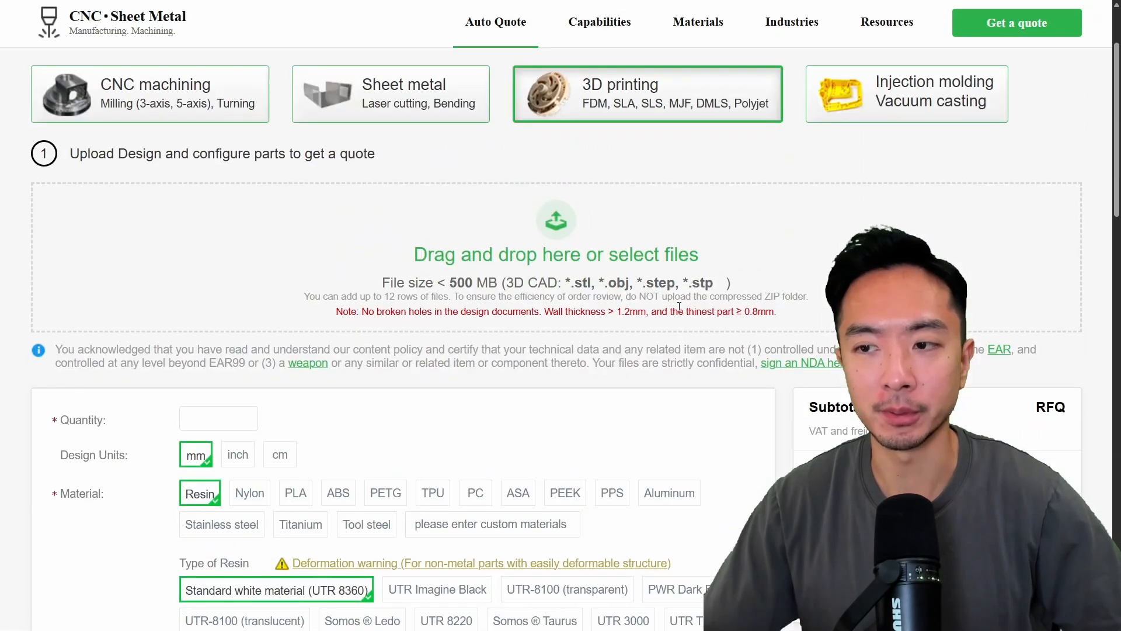
scroll(down, 3)
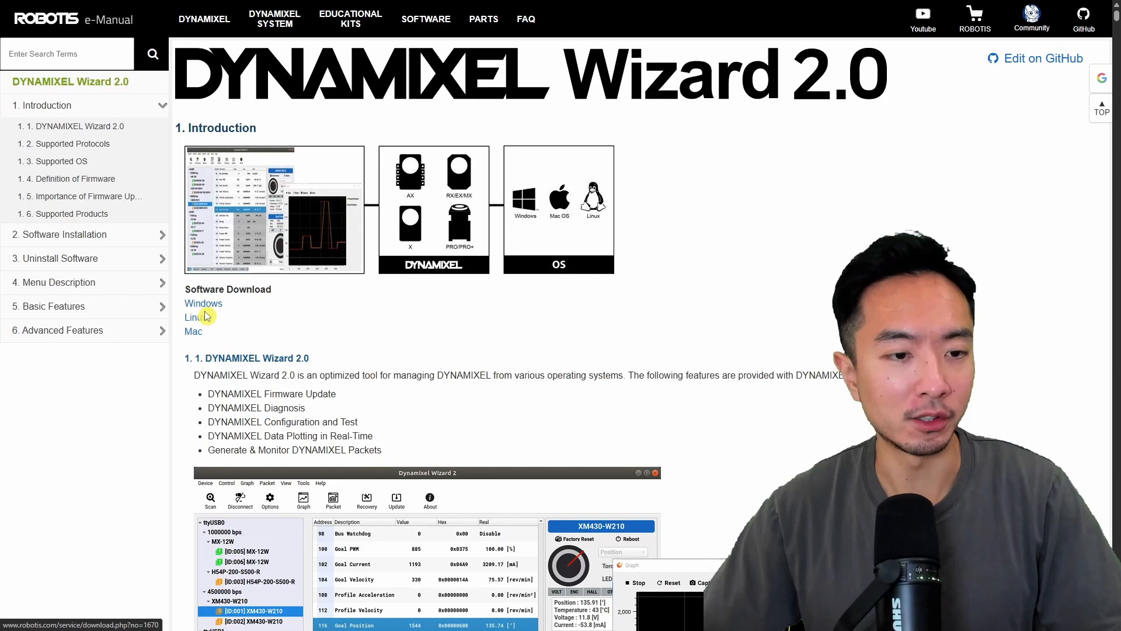
Step: Download DYNAMIXEL Wizard 2.0 from the e-Manual's Software Download link
click(203, 303)
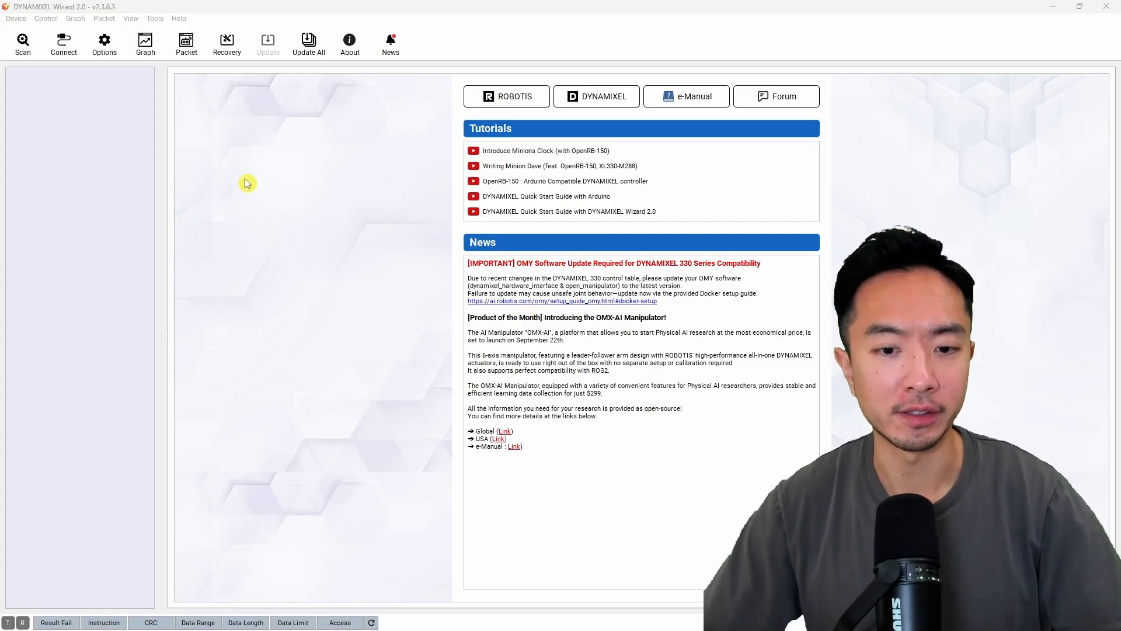
mouse_move(77, 76)
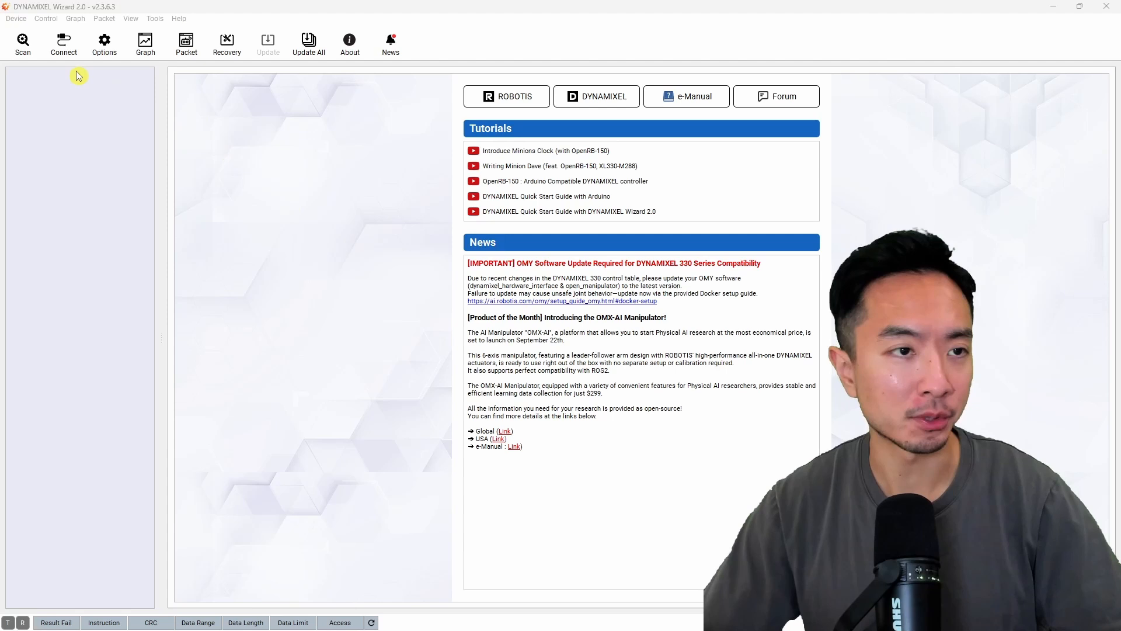
Step: Scan for actuators, finish the scan, and select [ID:006] XC330-M288 in the device tree
click(22, 42)
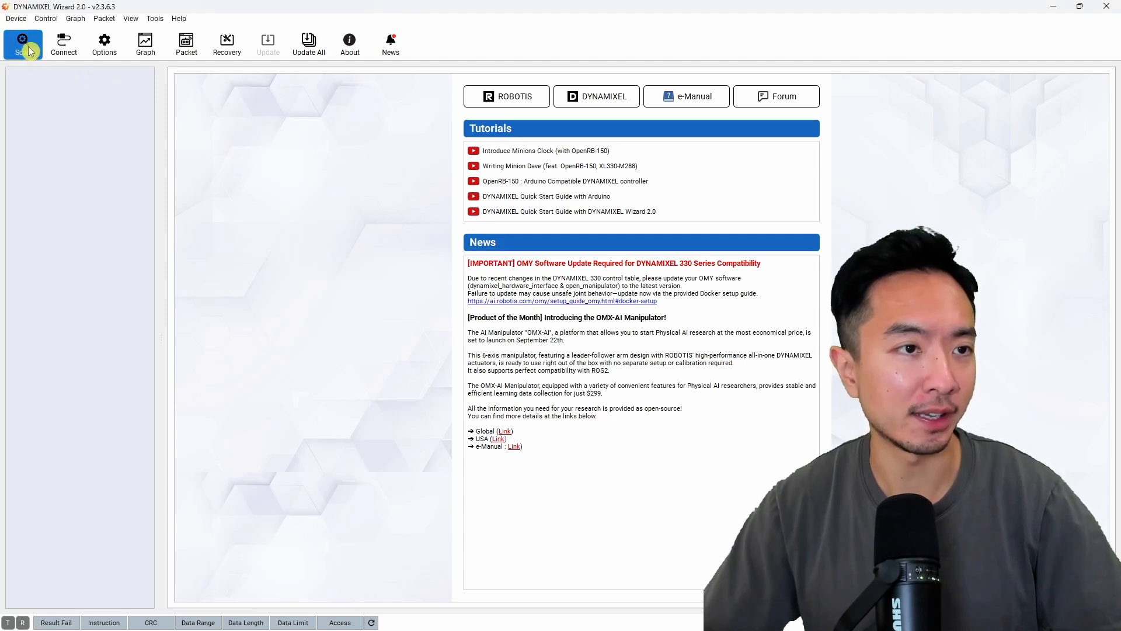
click(22, 43)
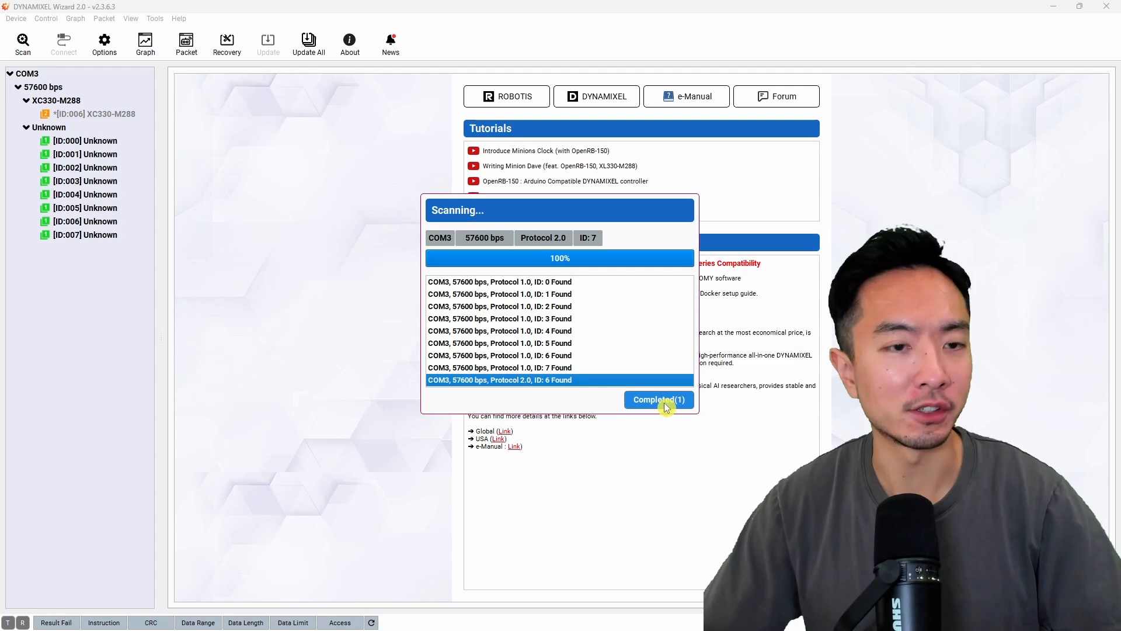
click(656, 398)
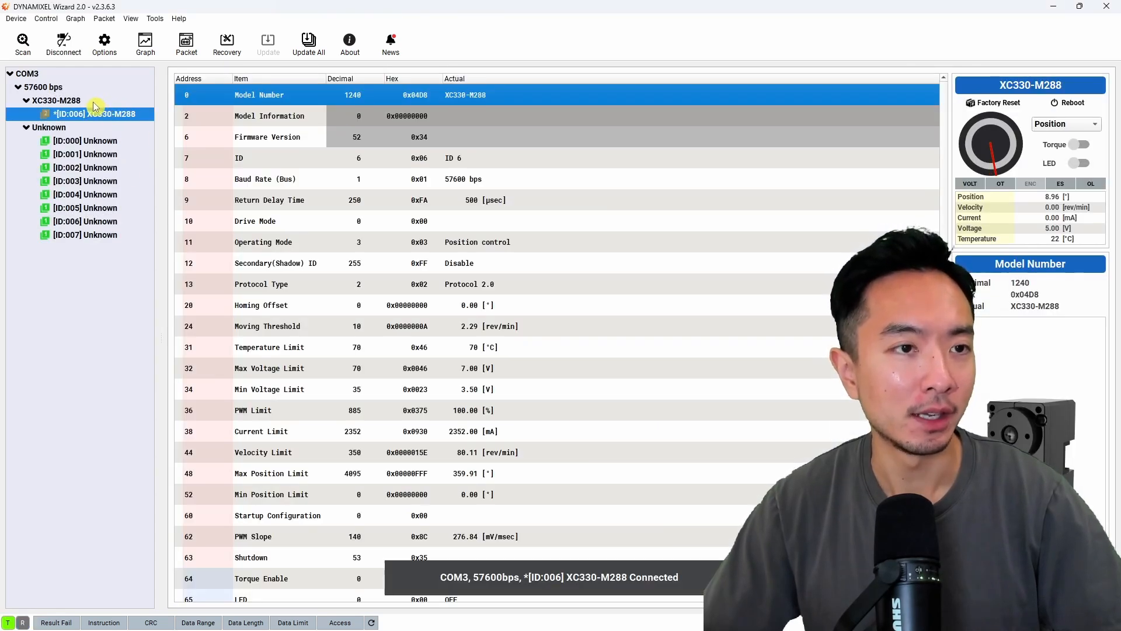
click(104, 42)
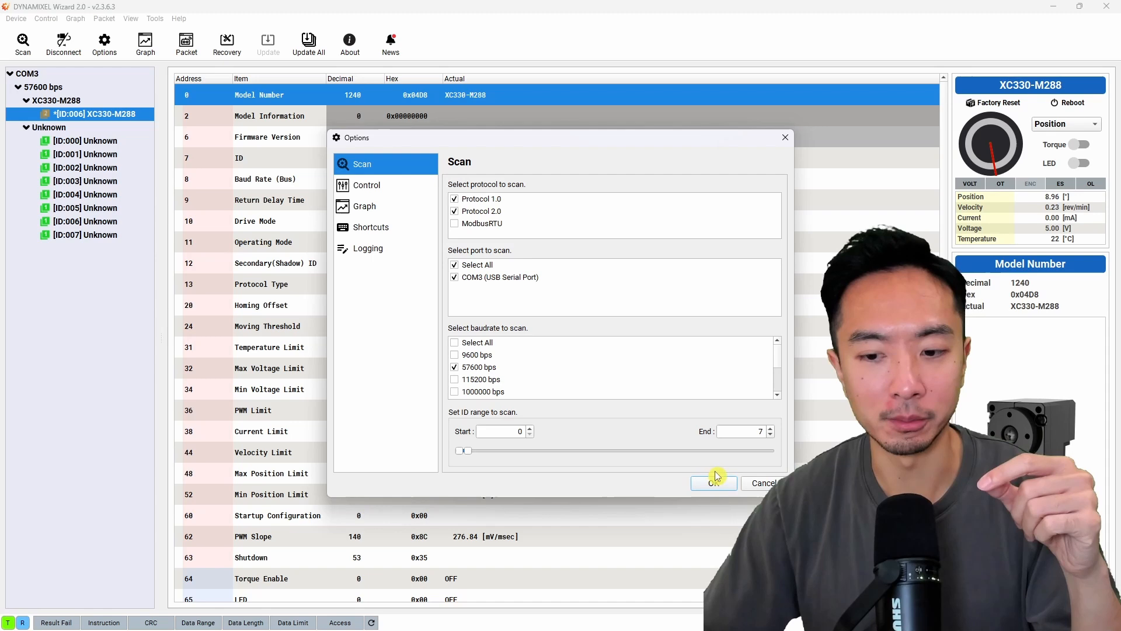
mouse_move(560, 451)
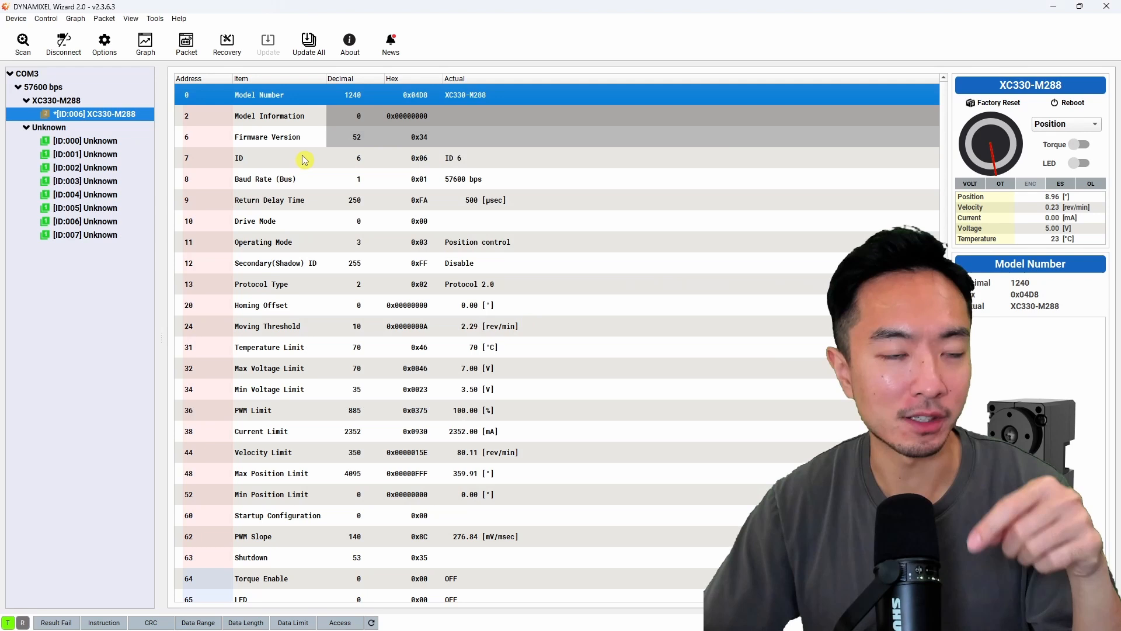
click(357, 158)
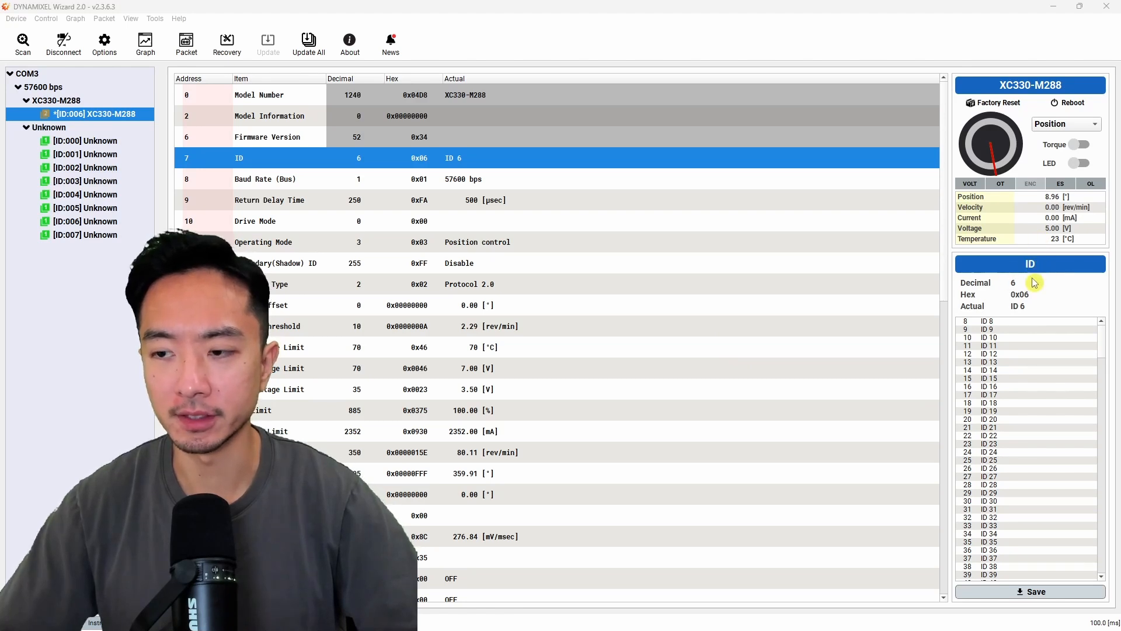
click(991, 354)
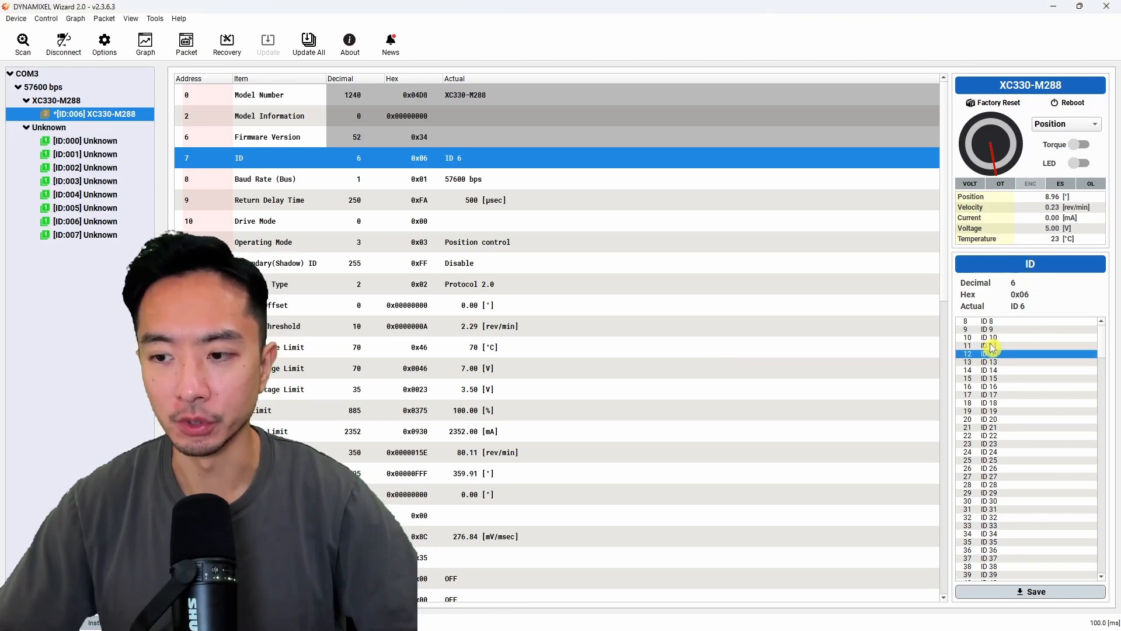
click(988, 361)
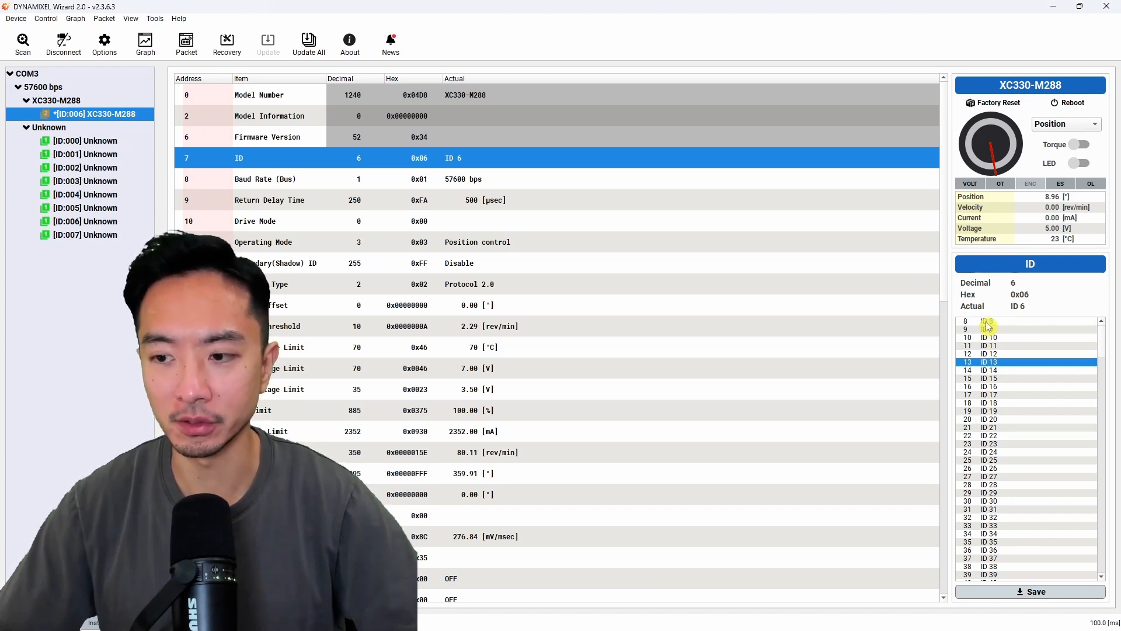
click(988, 328)
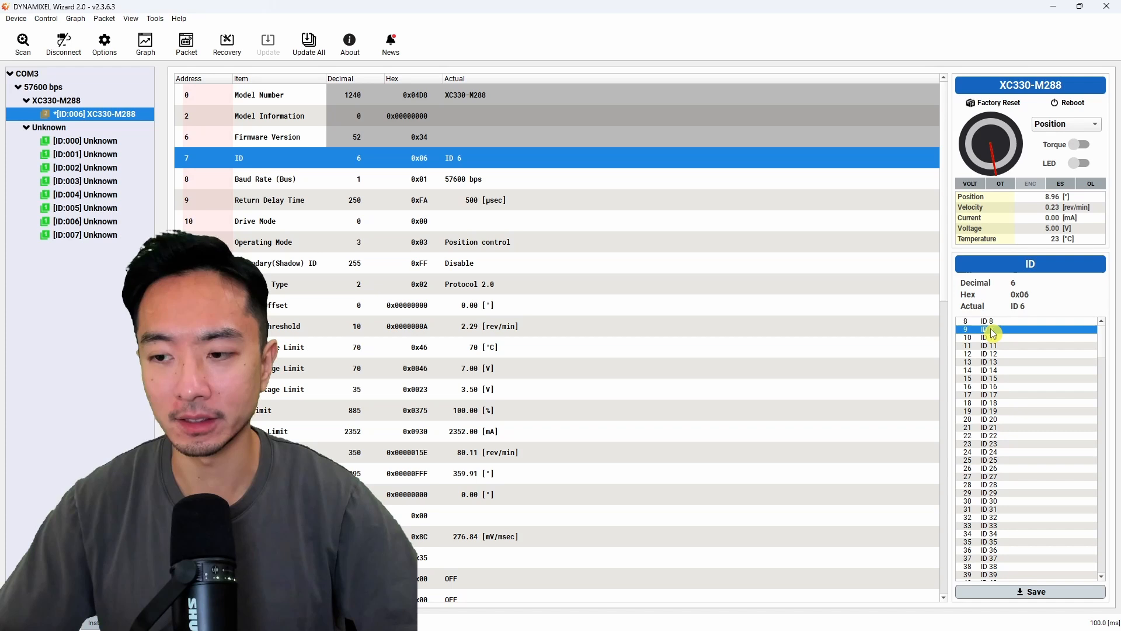
scroll(down, 3)
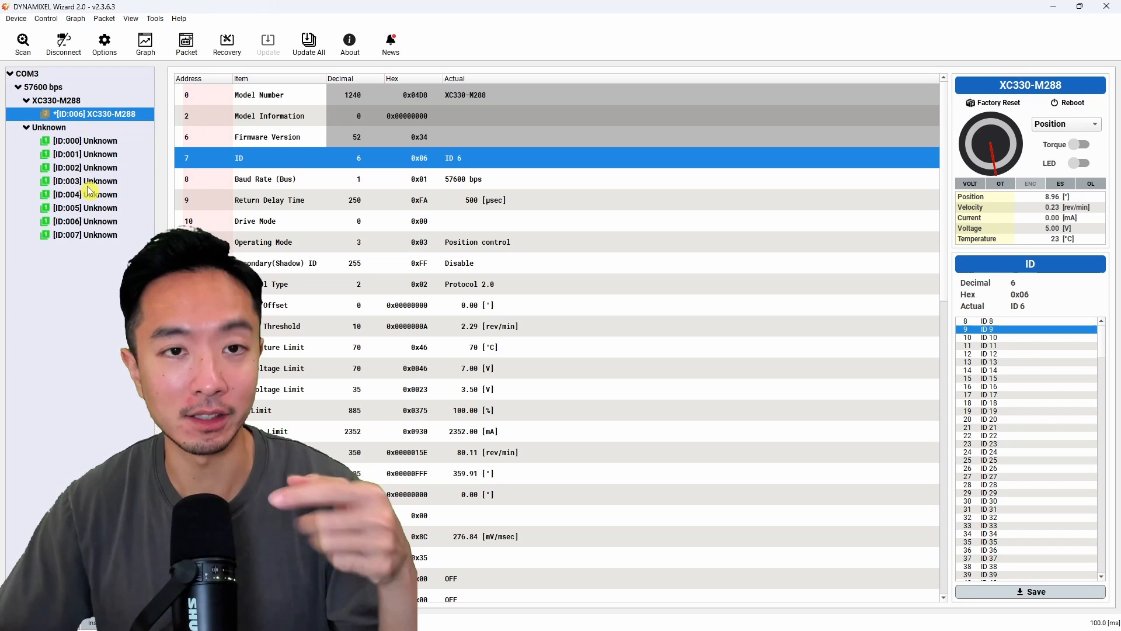
click(104, 43)
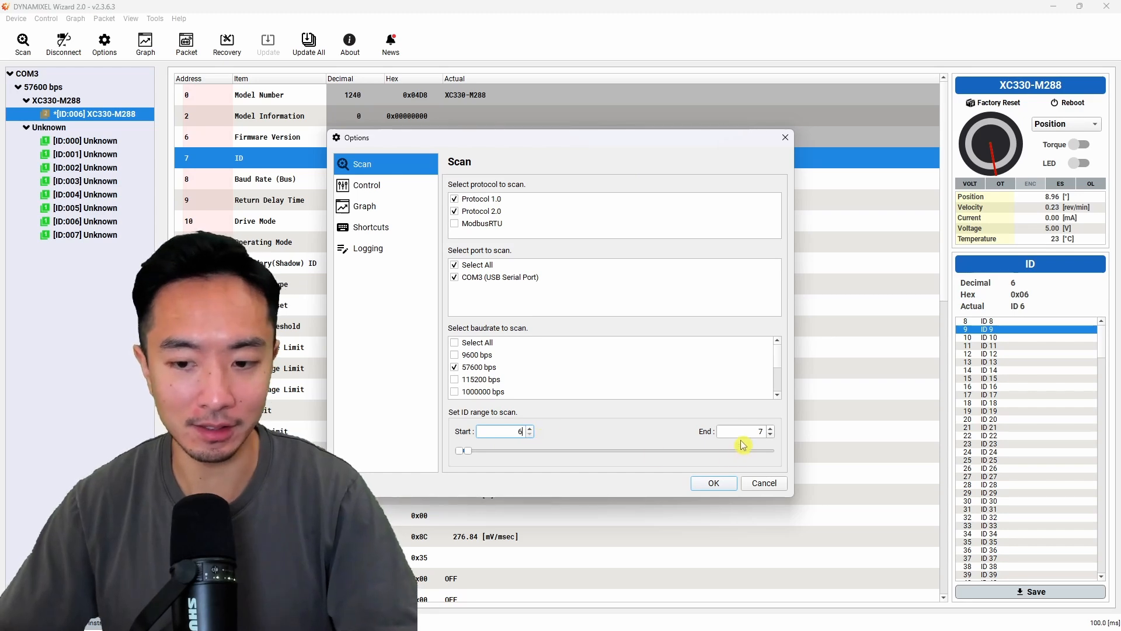
Step: Apply the ID 6–7 scan range, rescan, and close the results showing ID 6
click(713, 482)
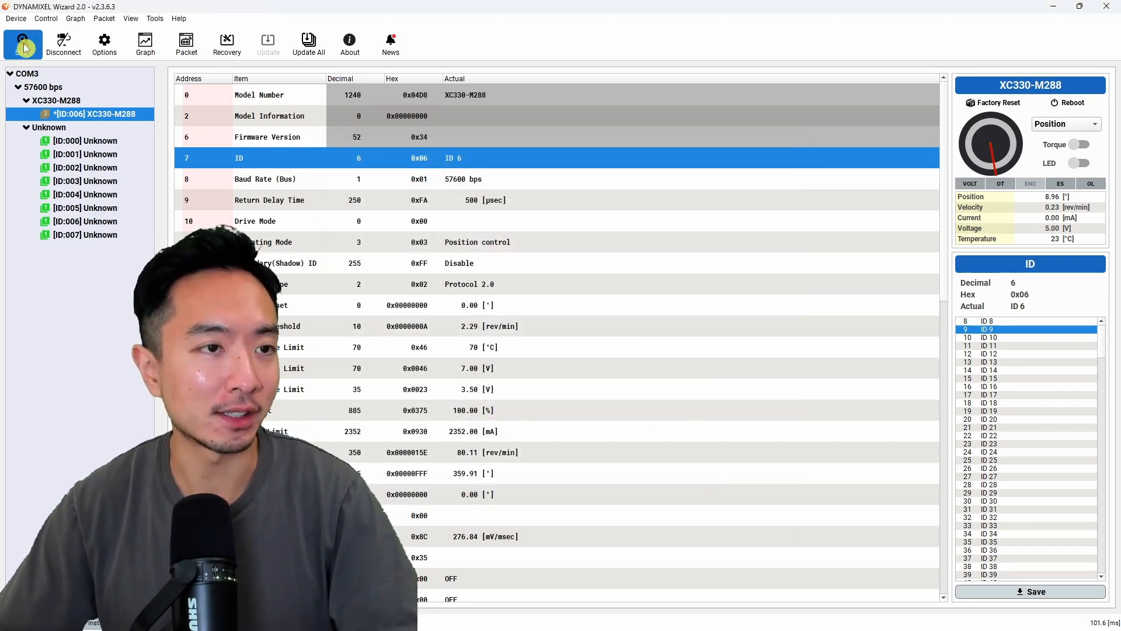
click(22, 43)
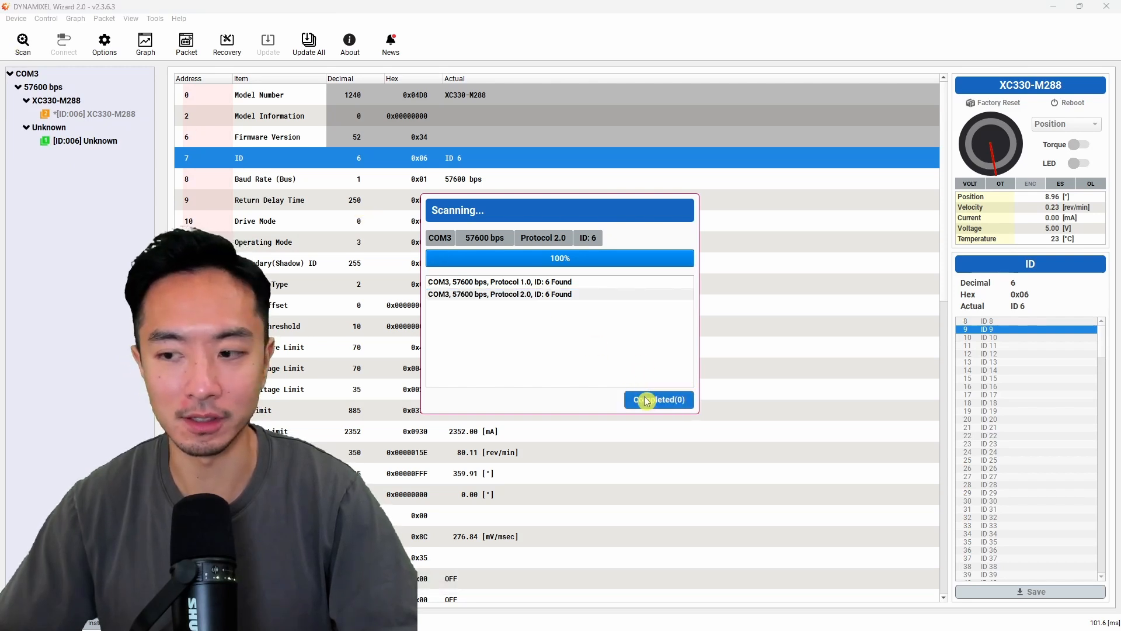
click(656, 399)
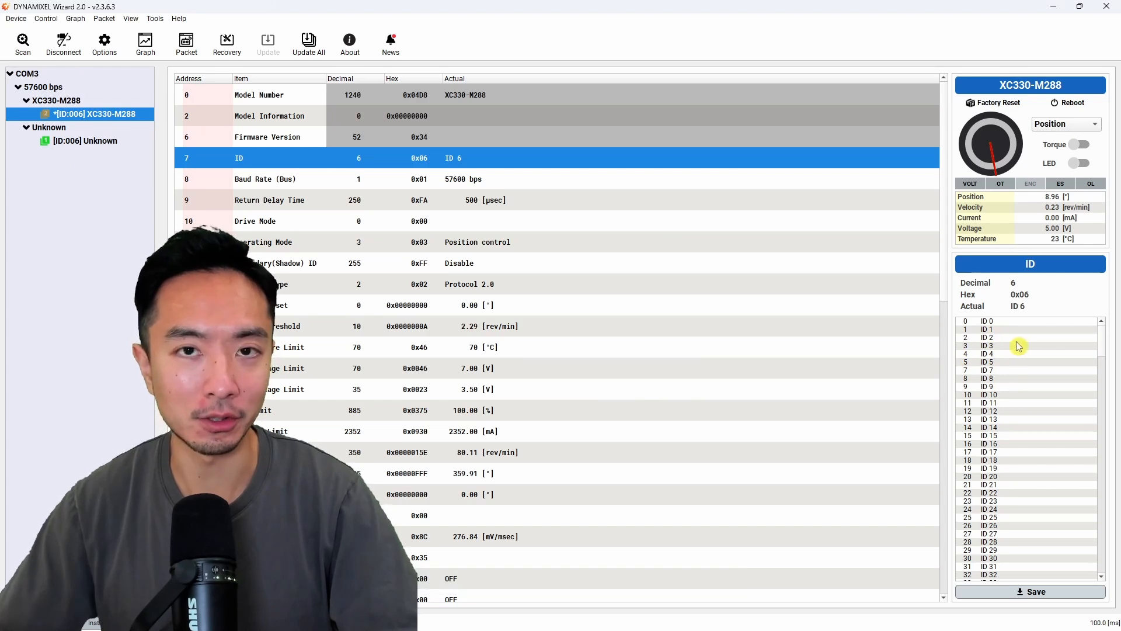
mouse_move(544, 245)
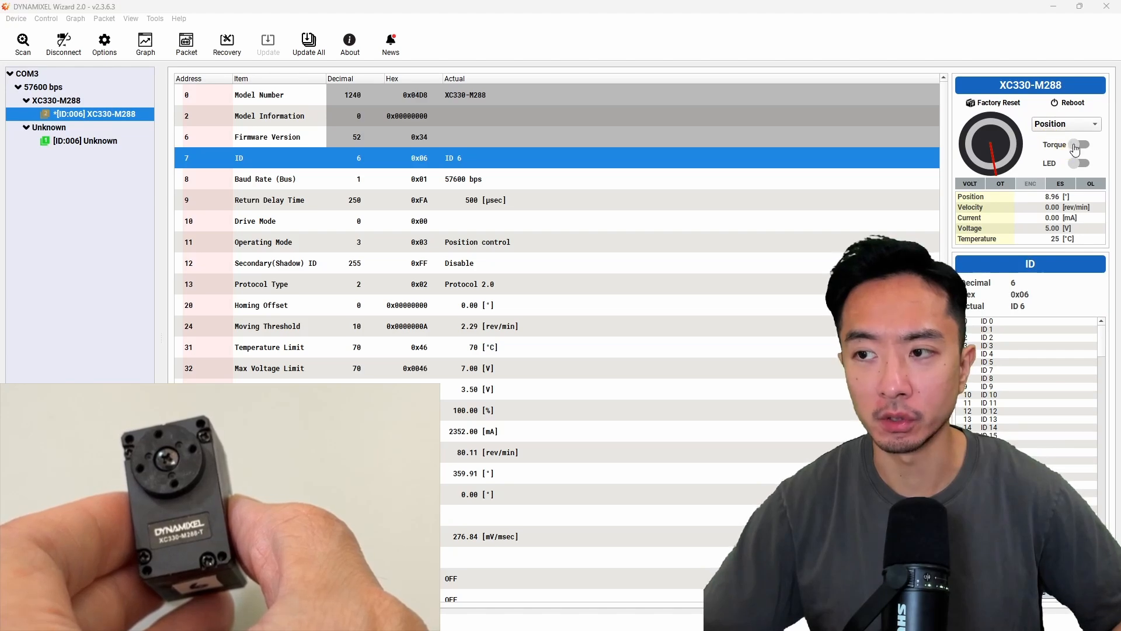
Step: Switch the Torque toggle on so Torque Enable reads 1 (ON)
click(1078, 144)
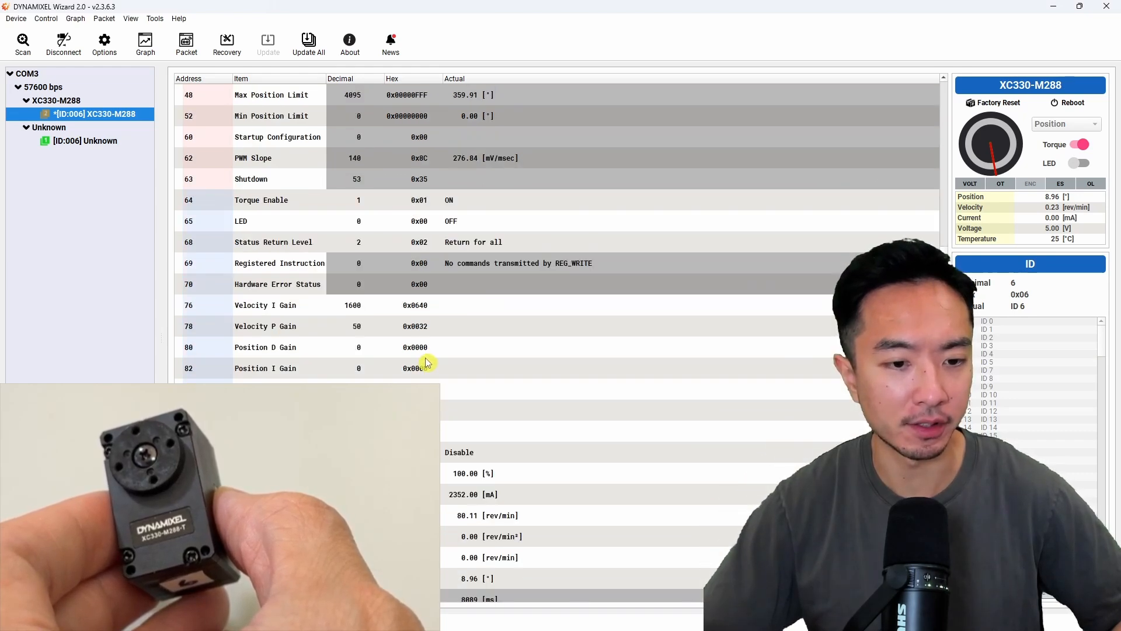
Step: Inspect Velocity I Gain and Goal Current, then select the Goal Position row (value 102)
click(286, 305)
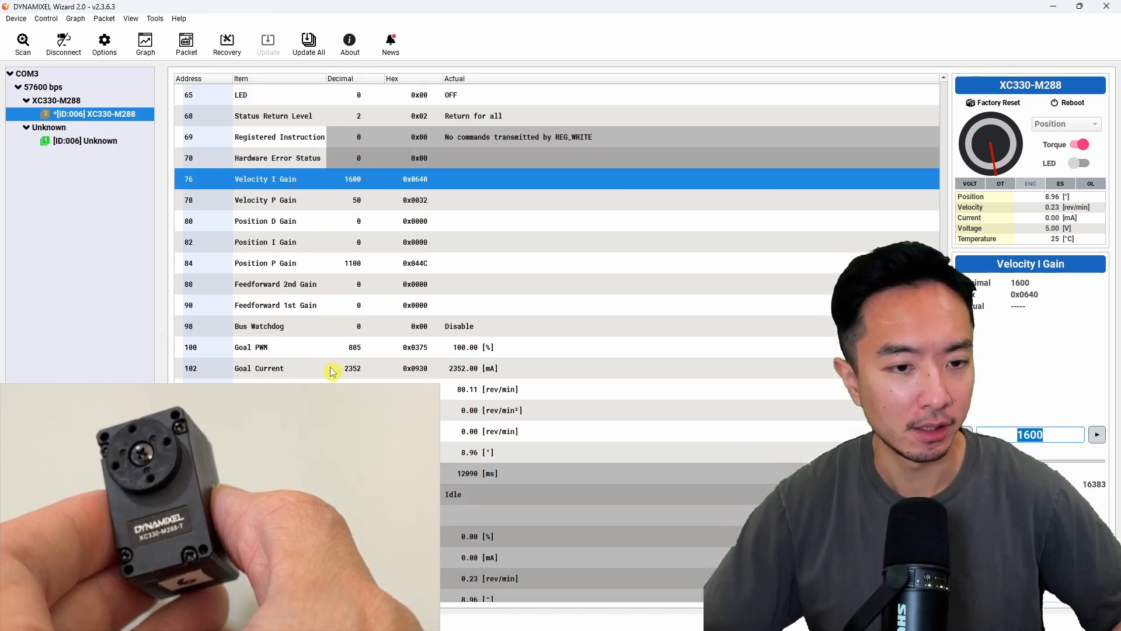
mouse_move(279, 361)
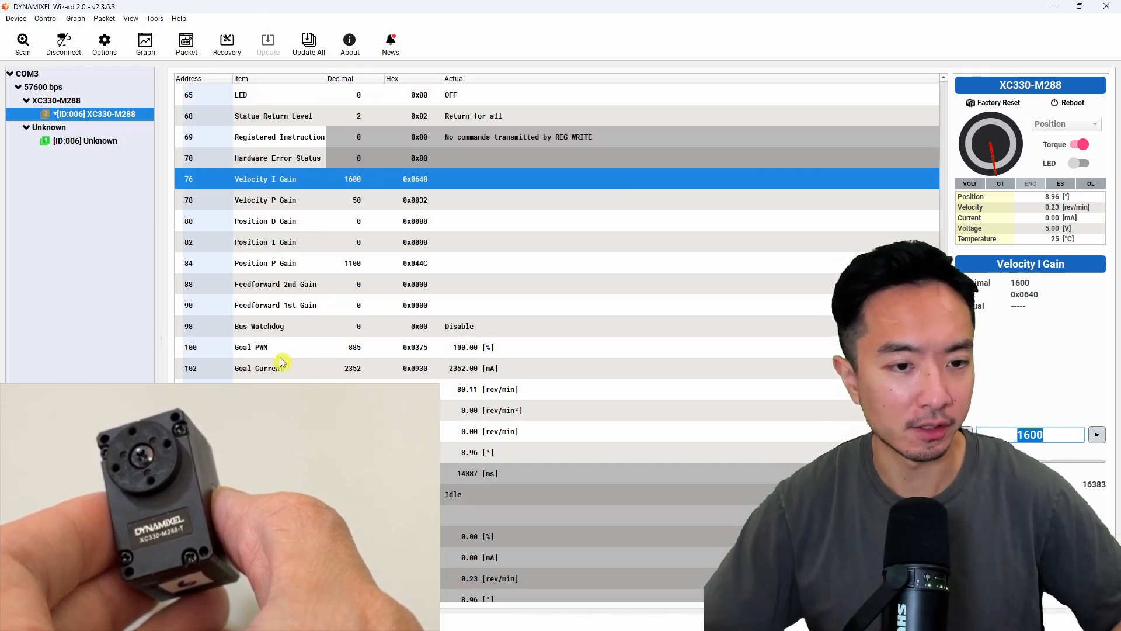
click(259, 367)
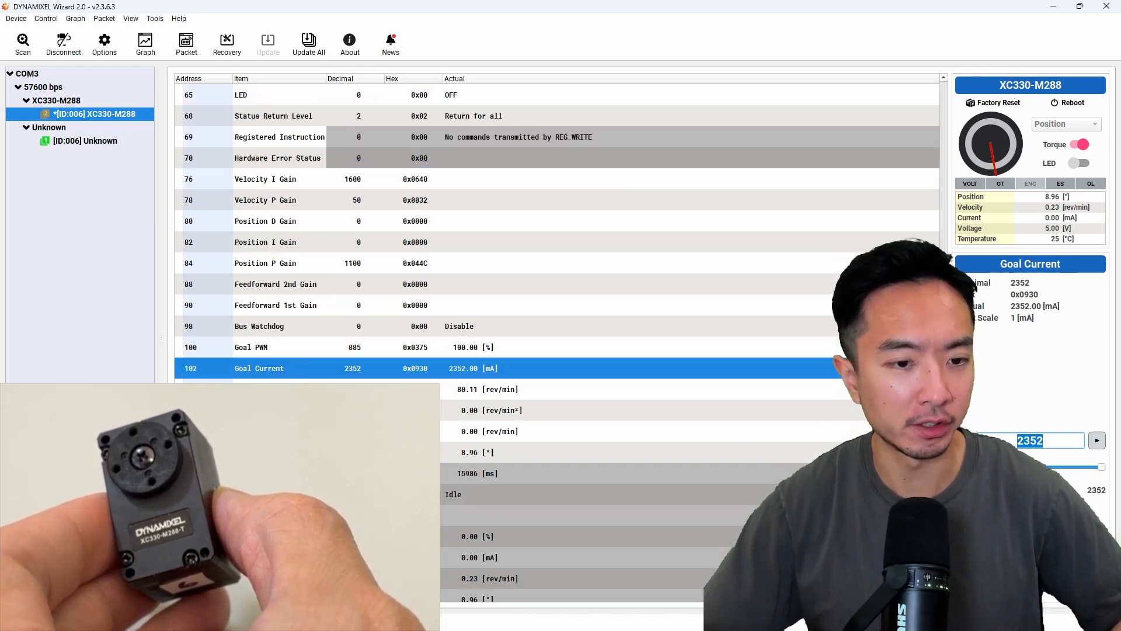
click(486, 388)
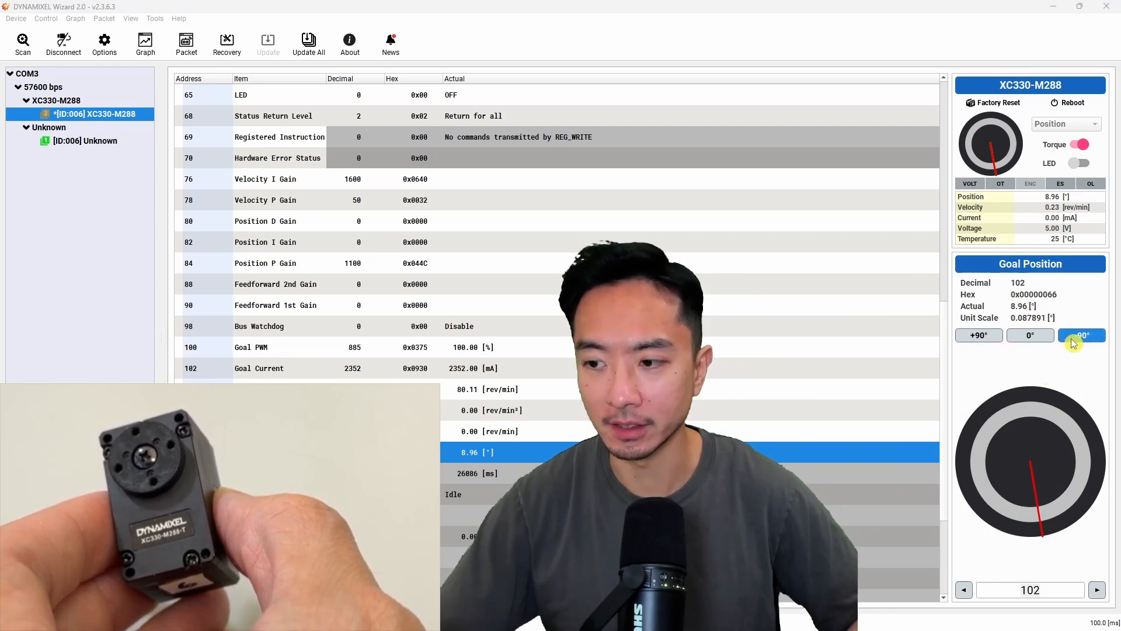
Step: Step the goal position to 90°, then 270°, then back to 90° (1024)
click(978, 335)
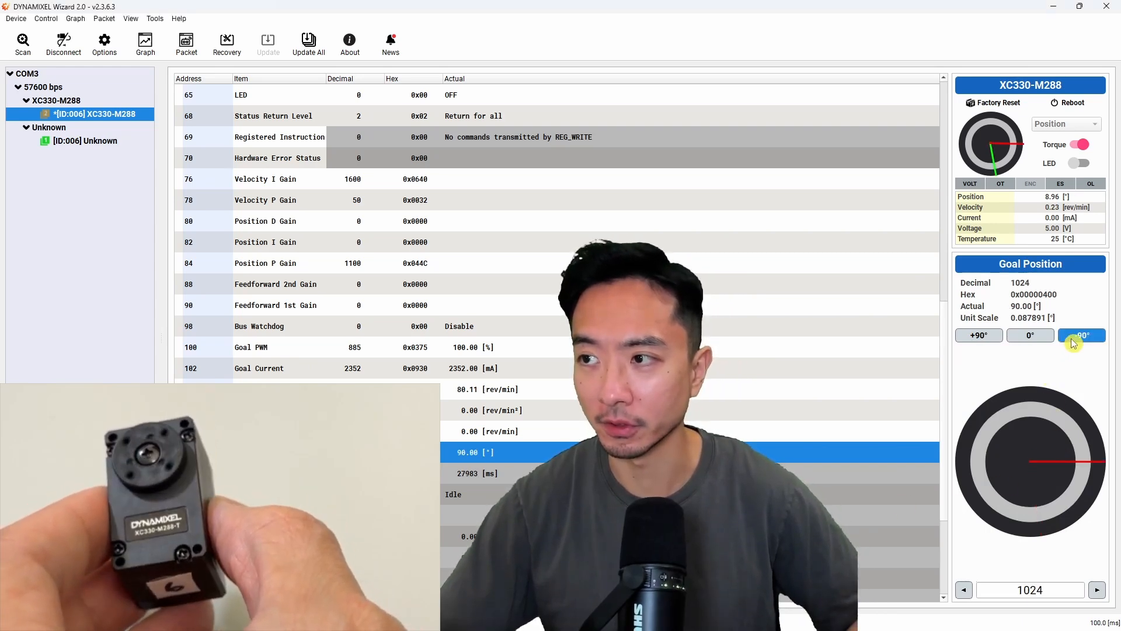
click(979, 335)
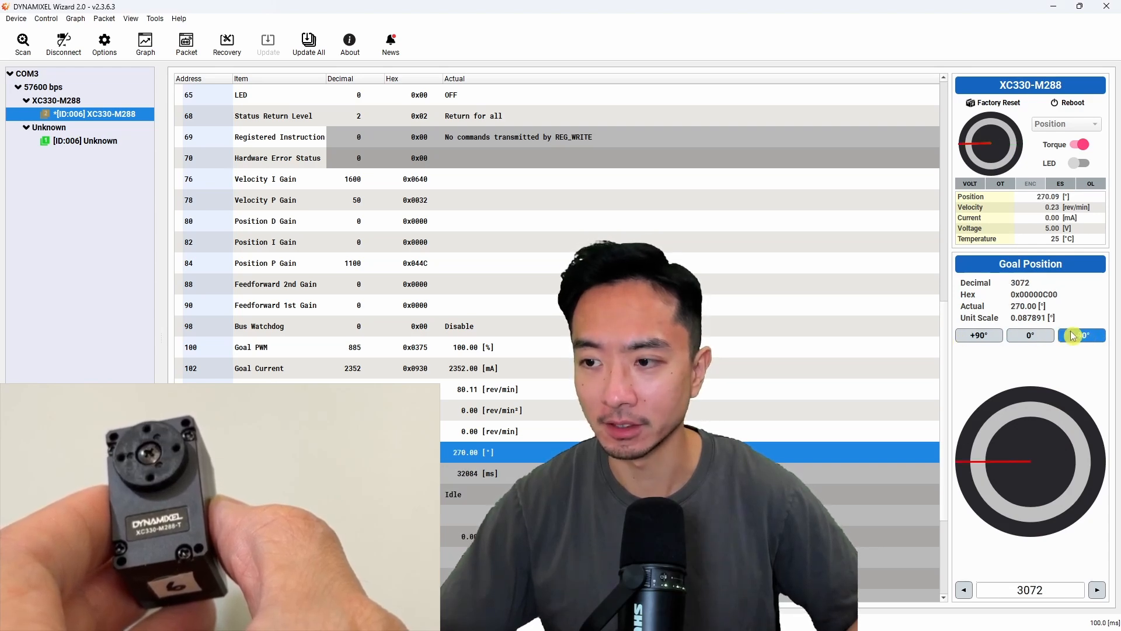
click(1082, 334)
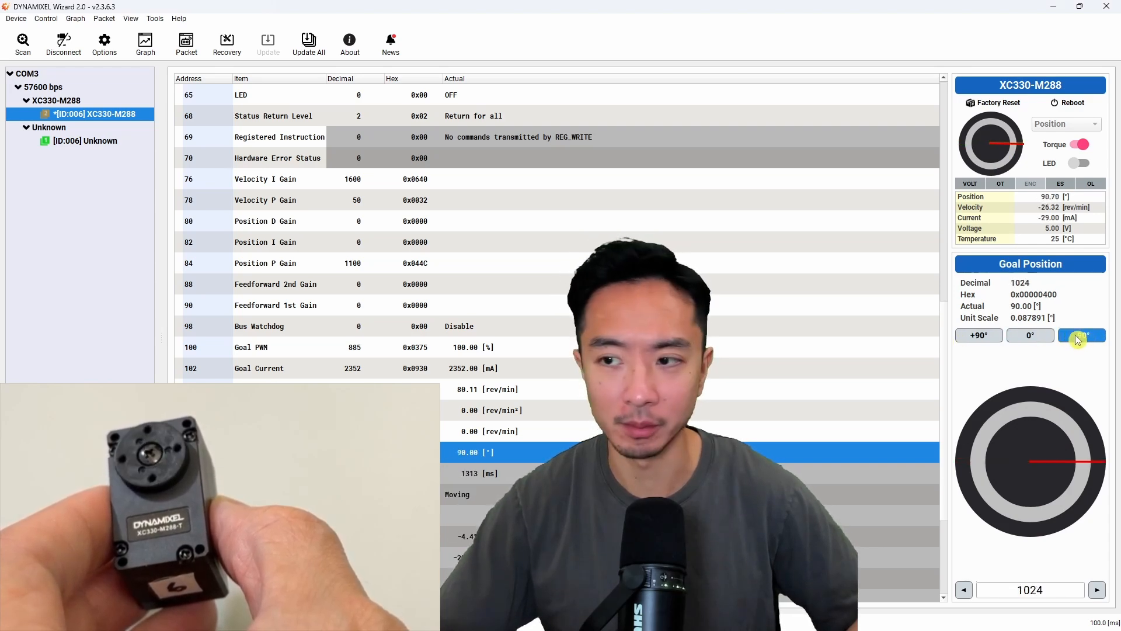
Step: Disable torque and set the operating mode to Velocity, goal velocity 0 rev/min
click(1065, 124)
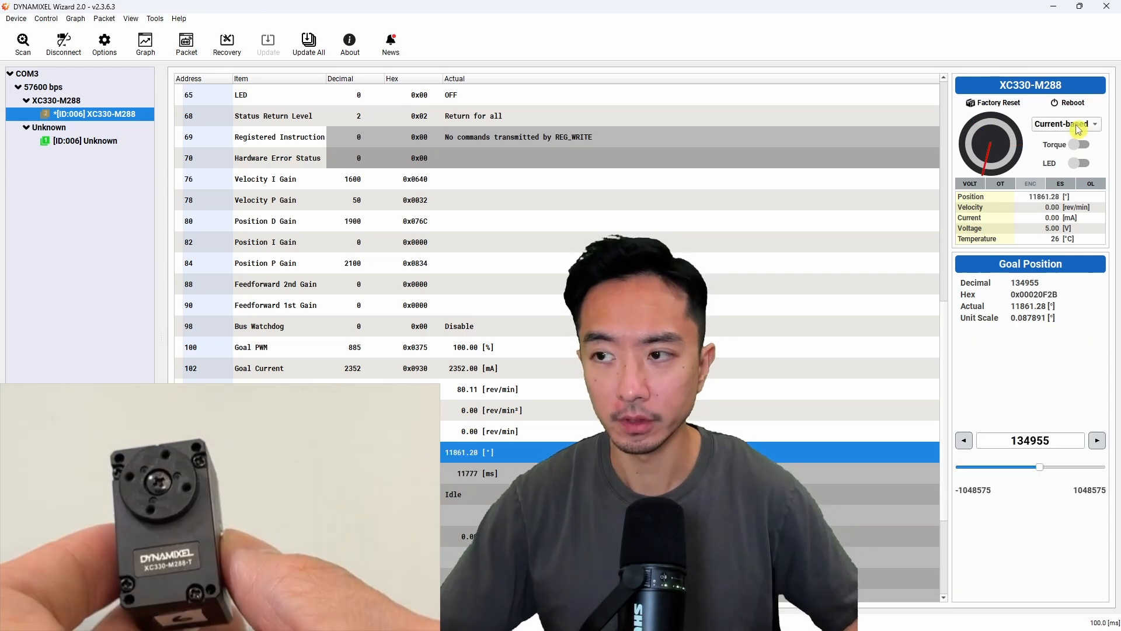
click(1093, 124)
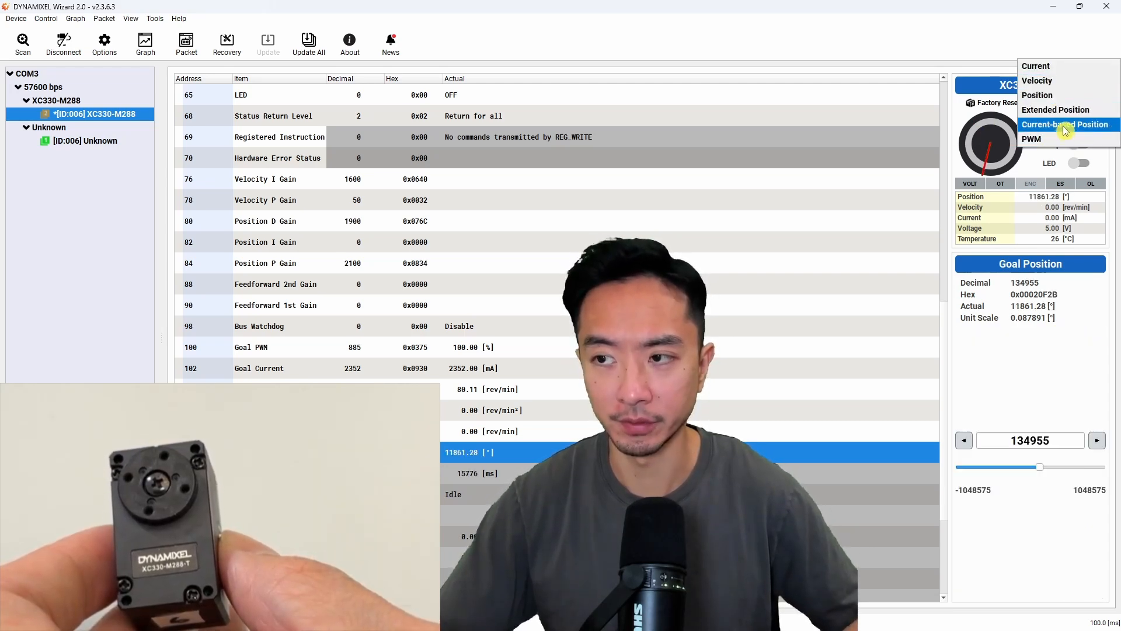
click(1064, 123)
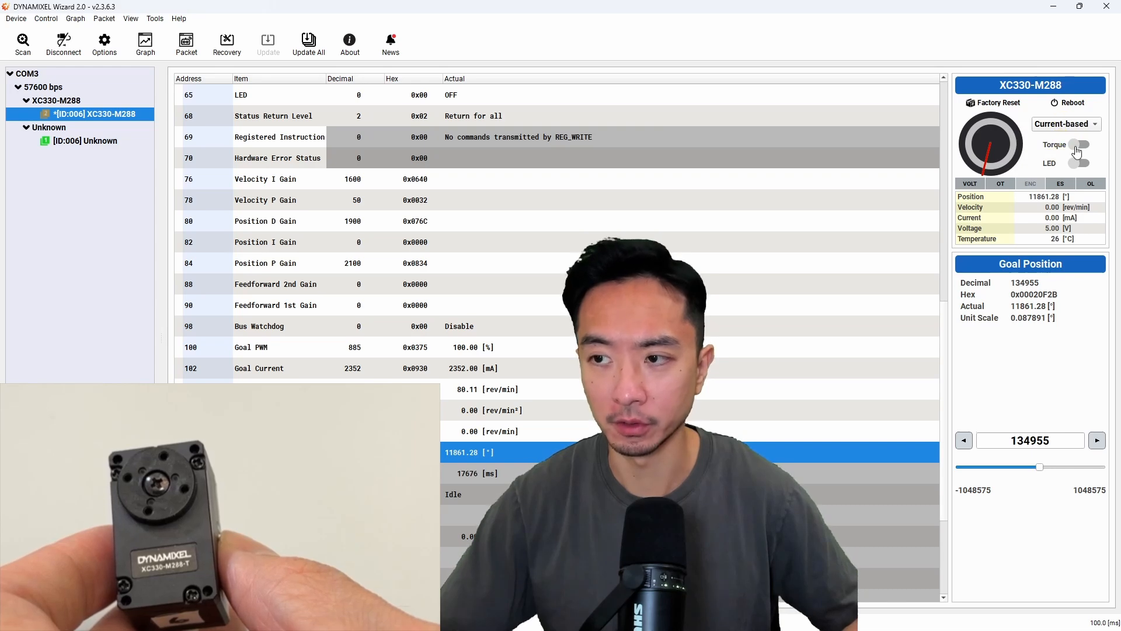
click(1080, 144)
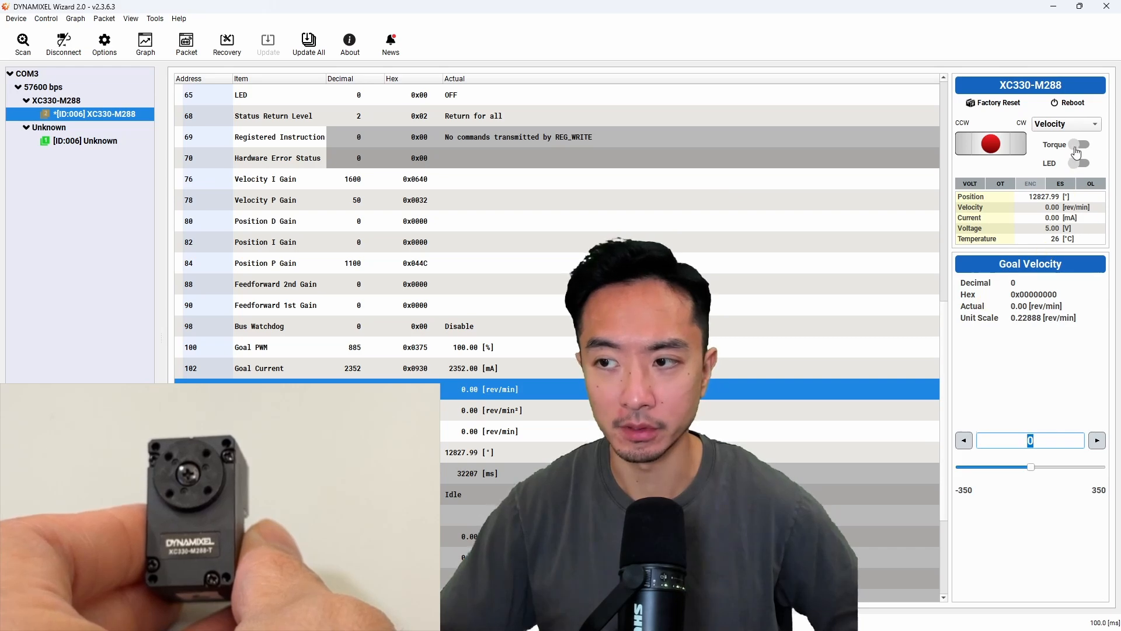
Step: Re-enable torque and ramp the goal velocity forward up to the maximum 350
click(1080, 144)
text(7)
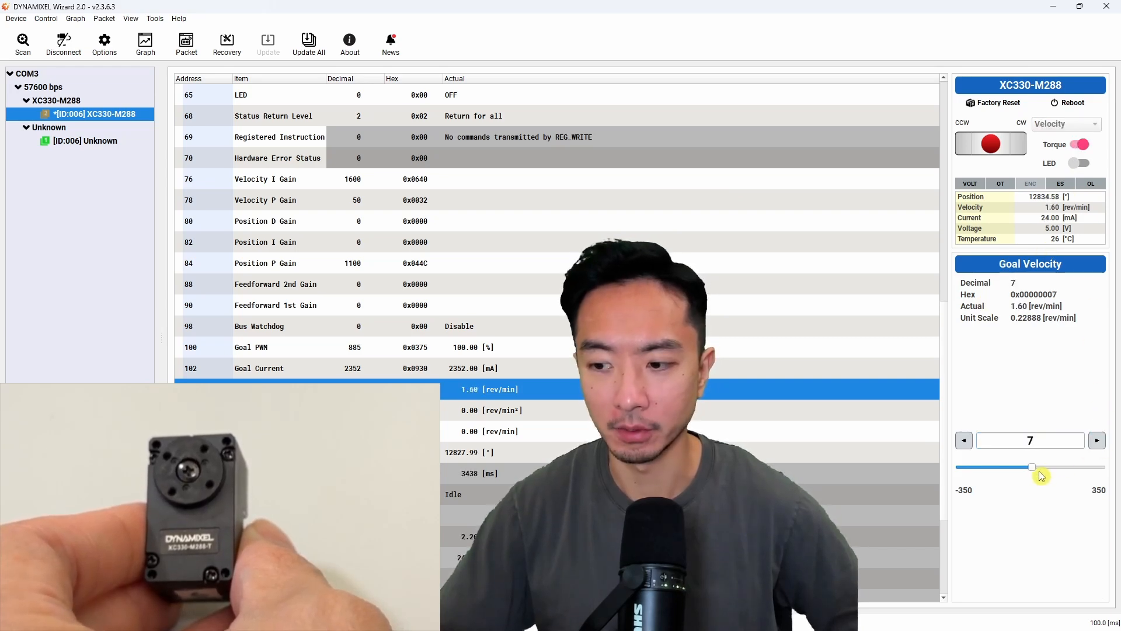
drag(1031, 466, 1036, 468)
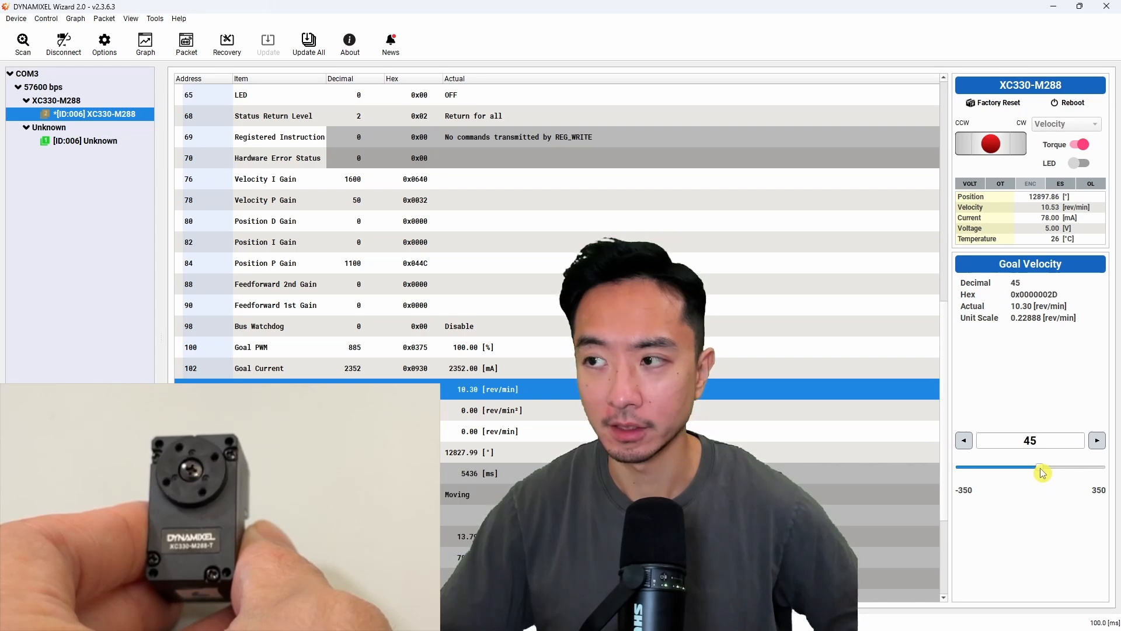
drag(1041, 467, 1047, 467)
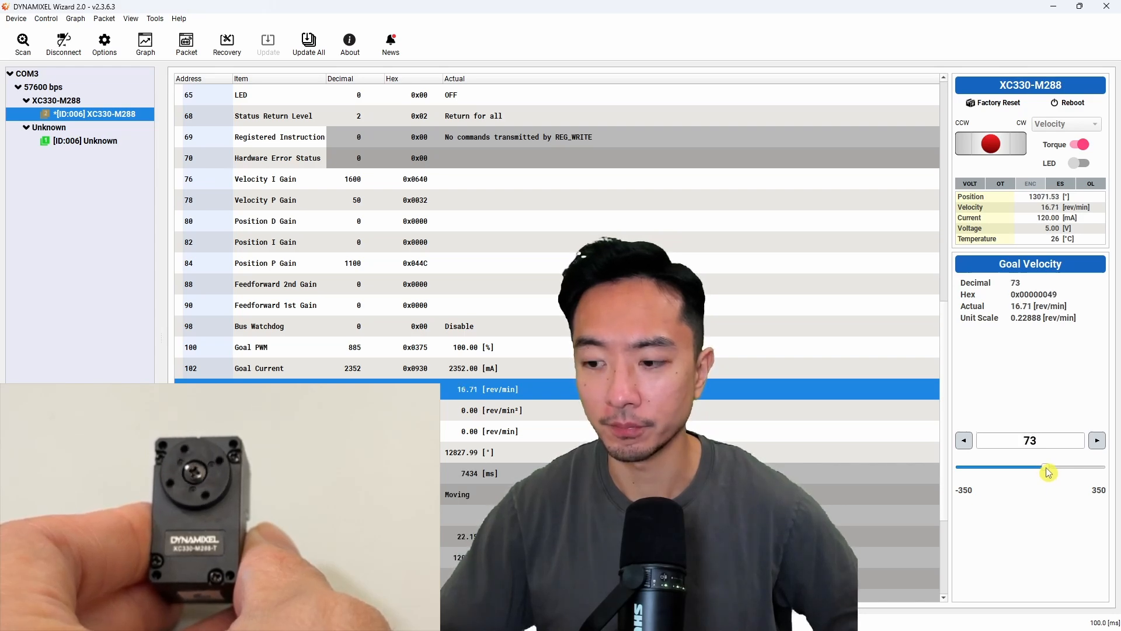
drag(1047, 468, 1072, 469)
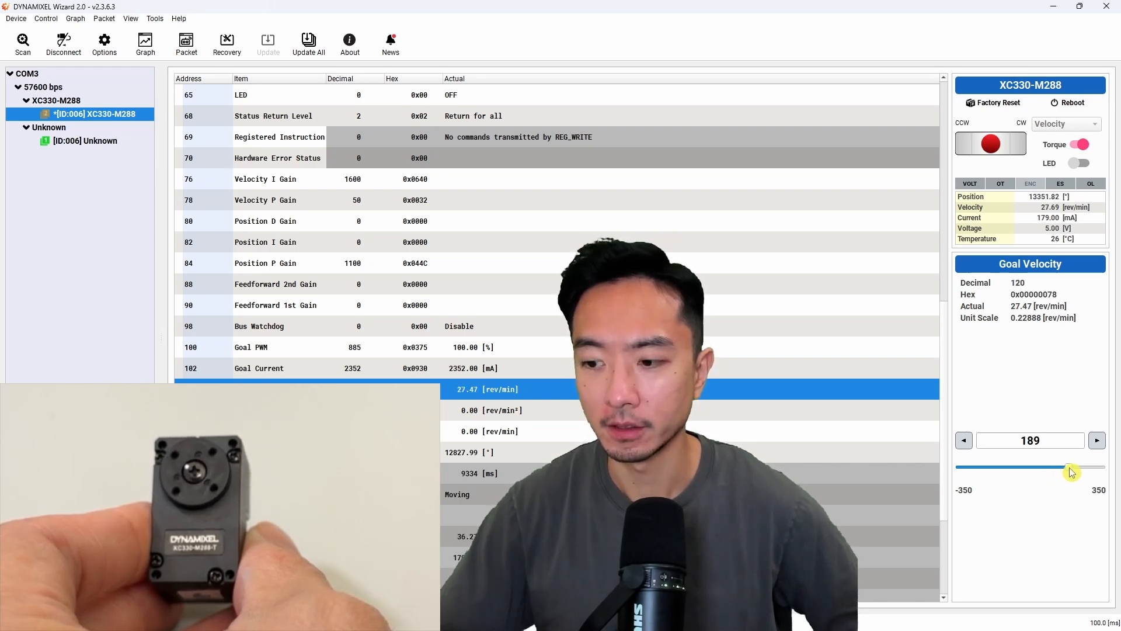
drag(1072, 467, 1102, 467)
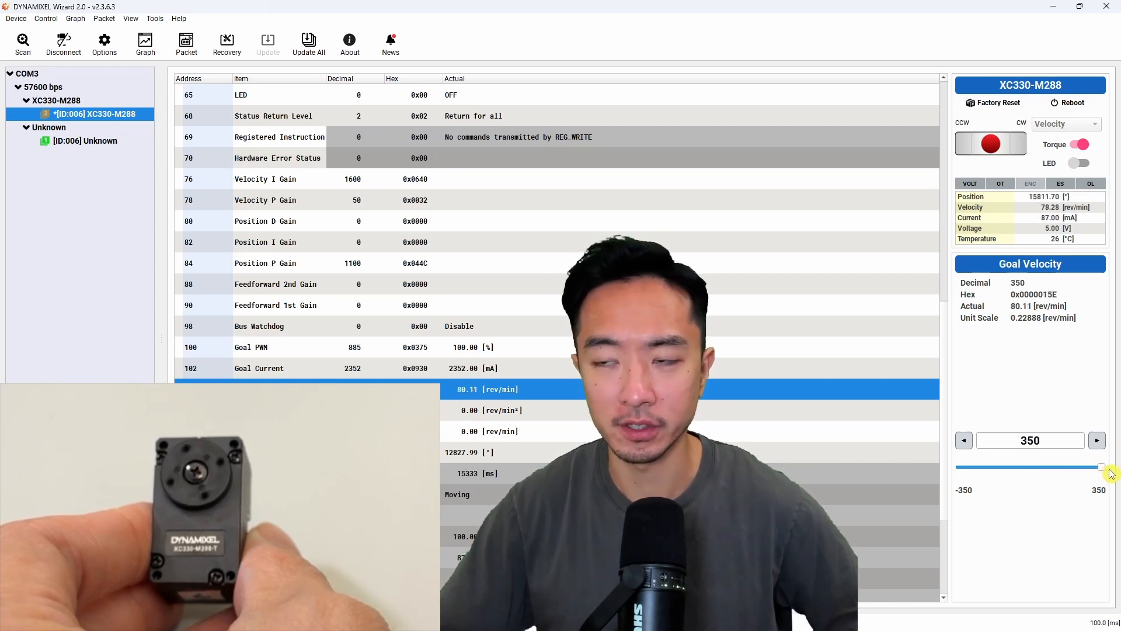
Step: Sweep goal velocity between forward and reverse speeds: about 94, -220, 174, -206
drag(1103, 466, 1051, 466)
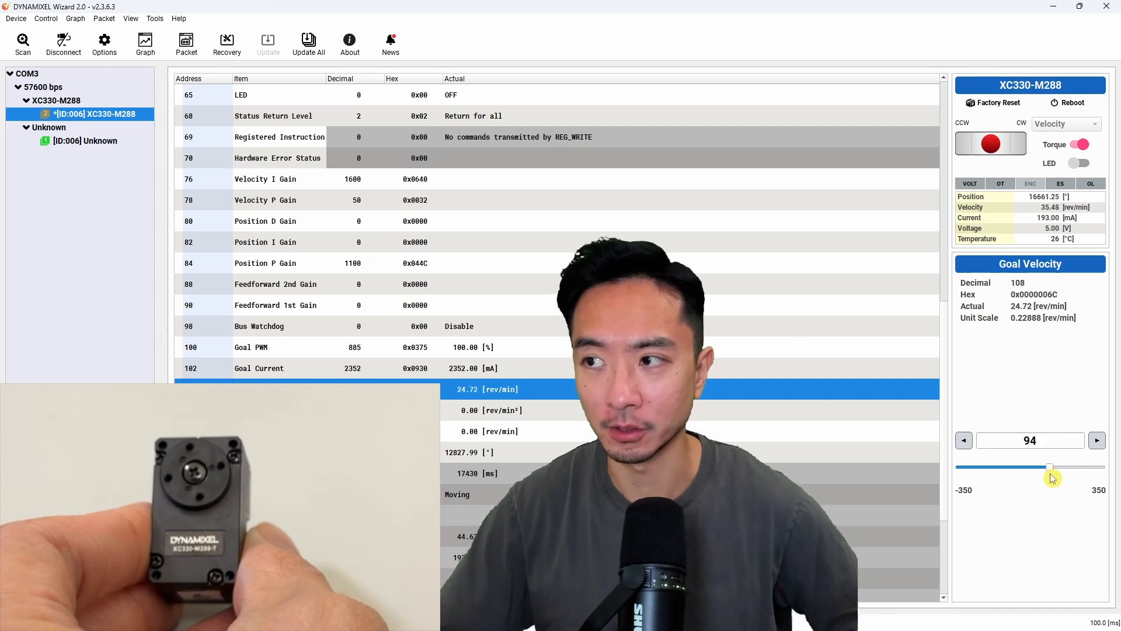
drag(1051, 467, 986, 467)
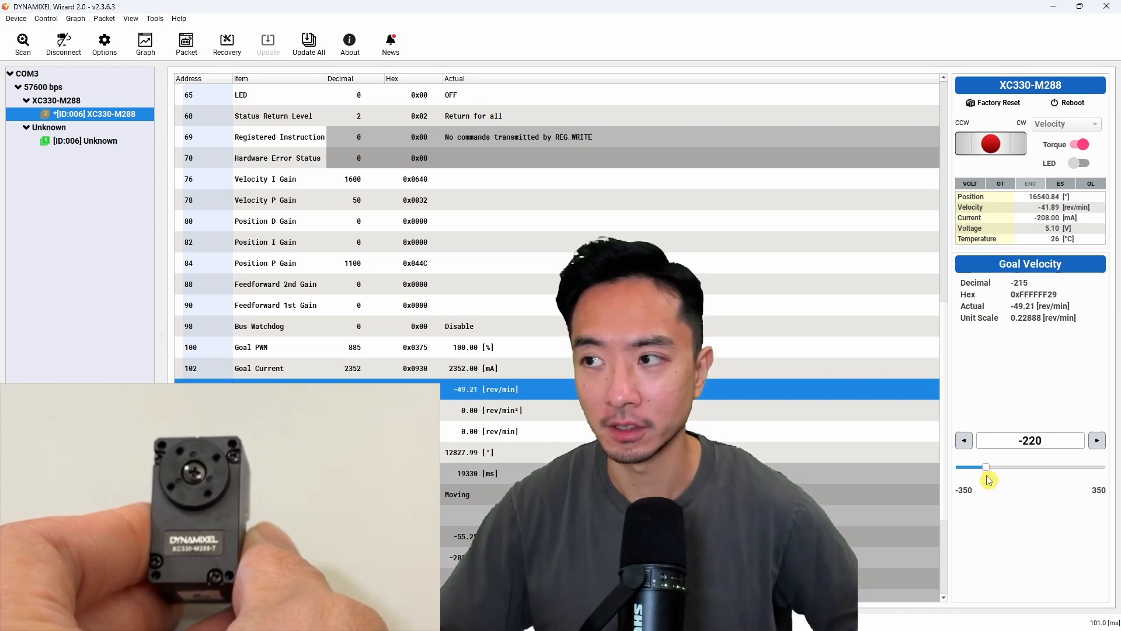
drag(987, 466, 1065, 466)
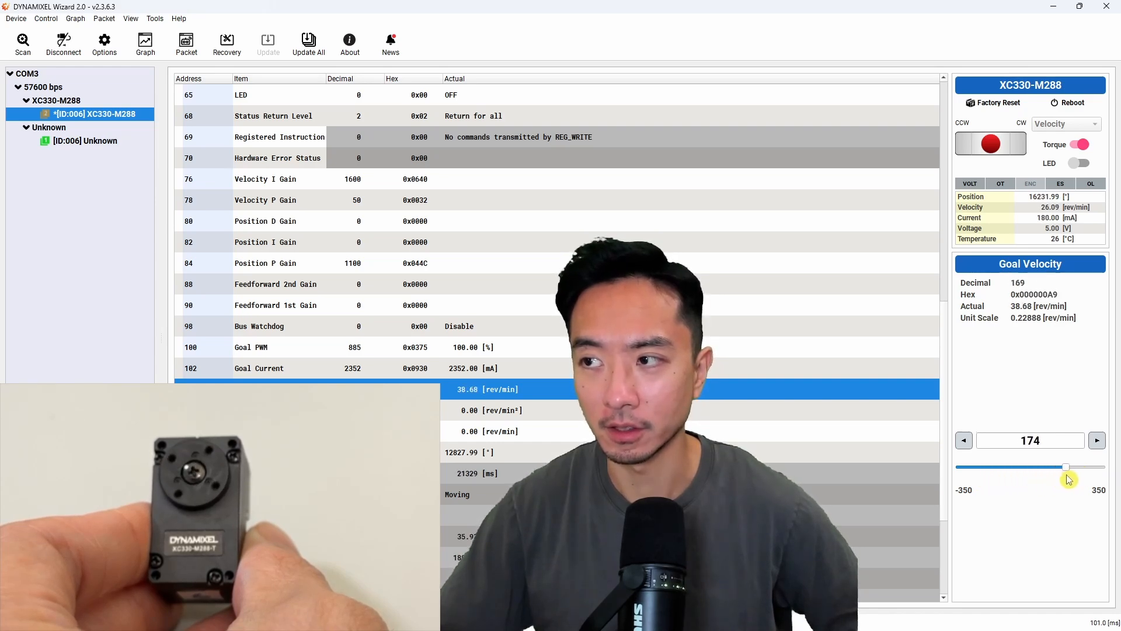
drag(1065, 466, 988, 466)
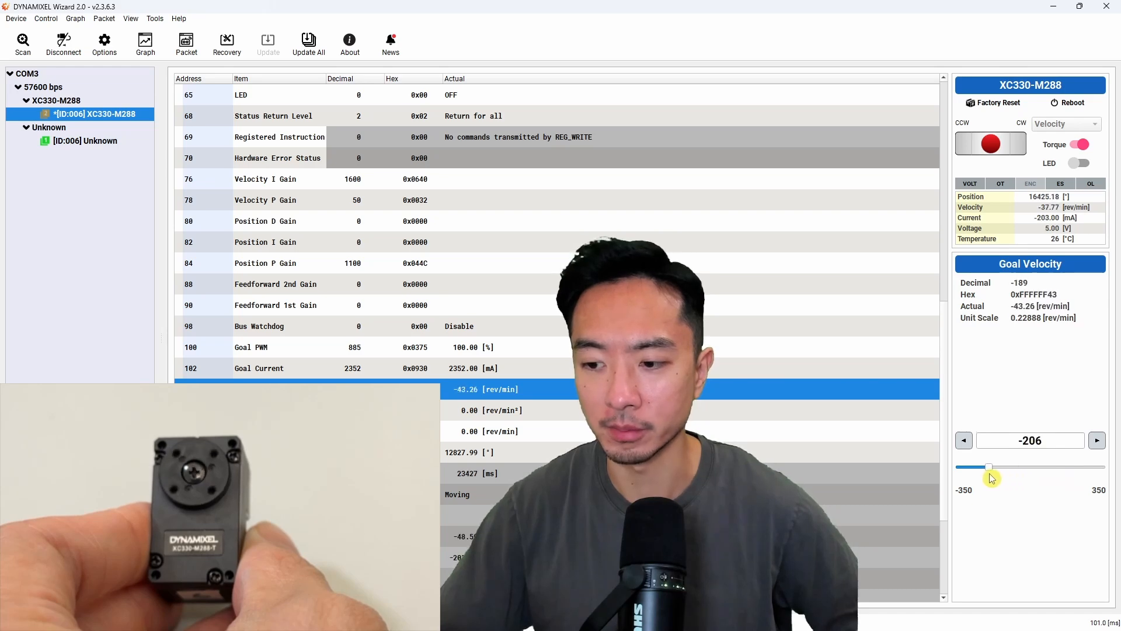
drag(990, 465, 960, 466)
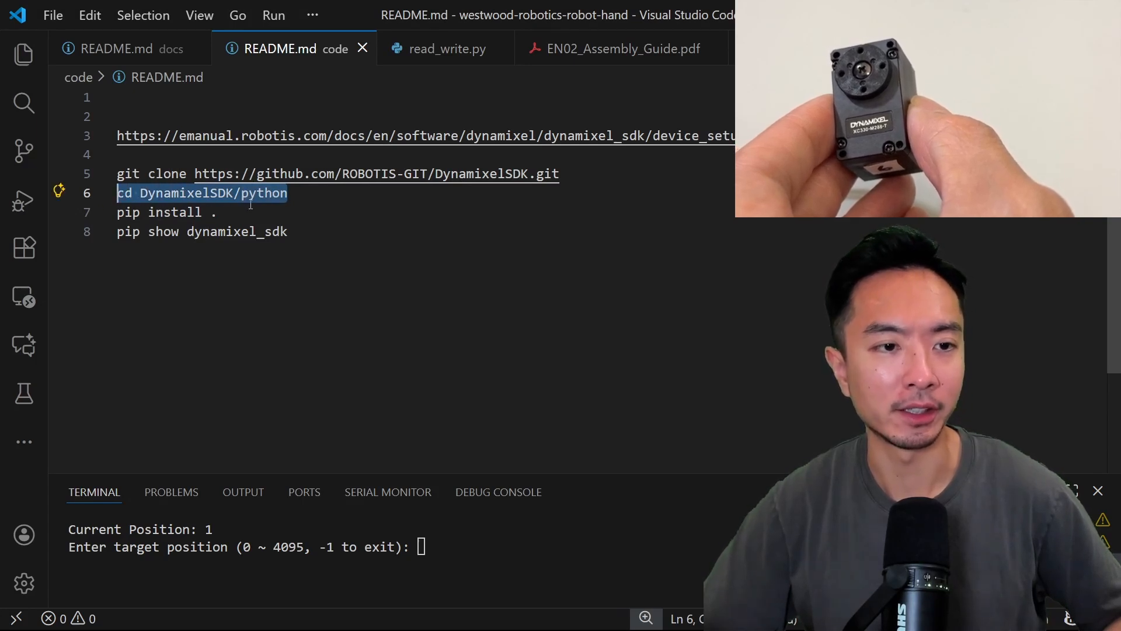
Step: Highlight the README's cd DynamixelSDK/python, pip install . and pip show dynamixel_sdk commands
click(166, 213)
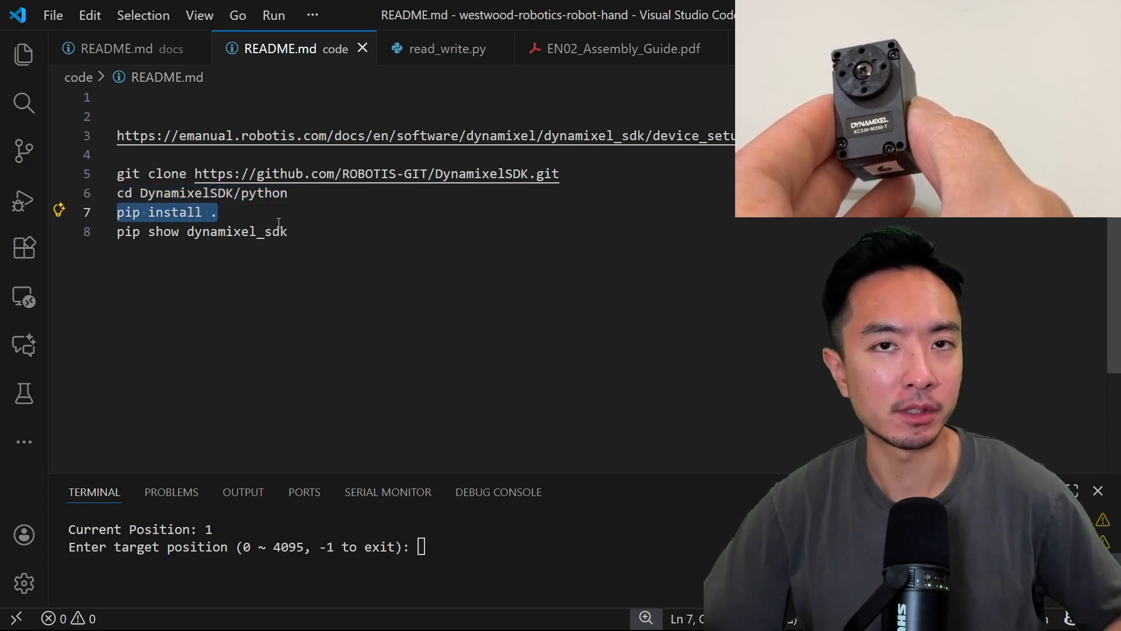
click(201, 231)
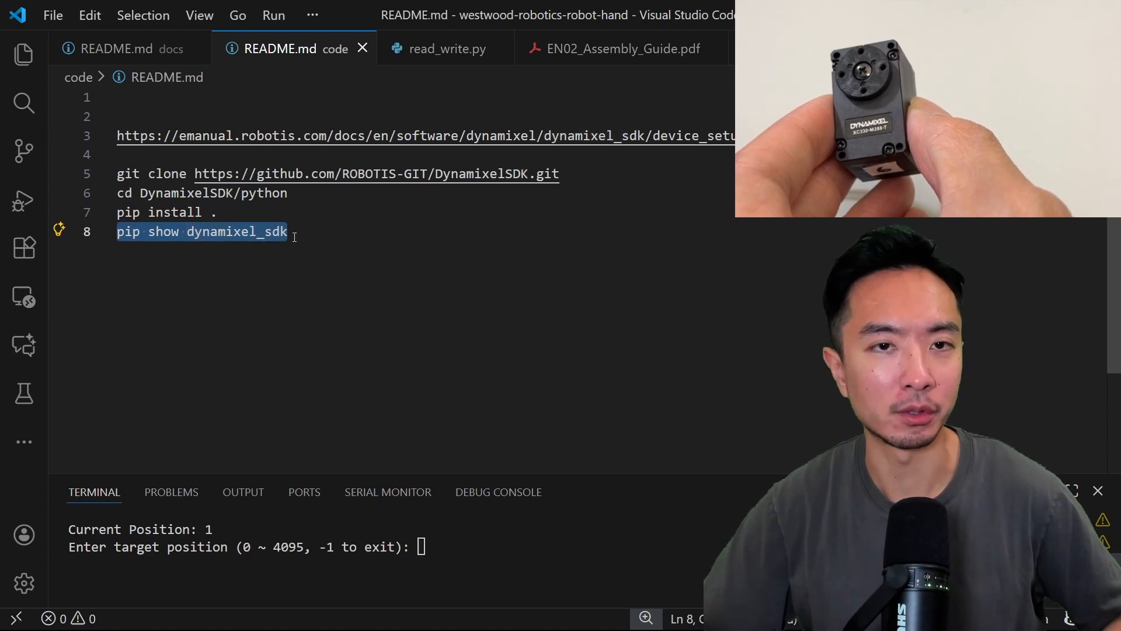
click(446, 48)
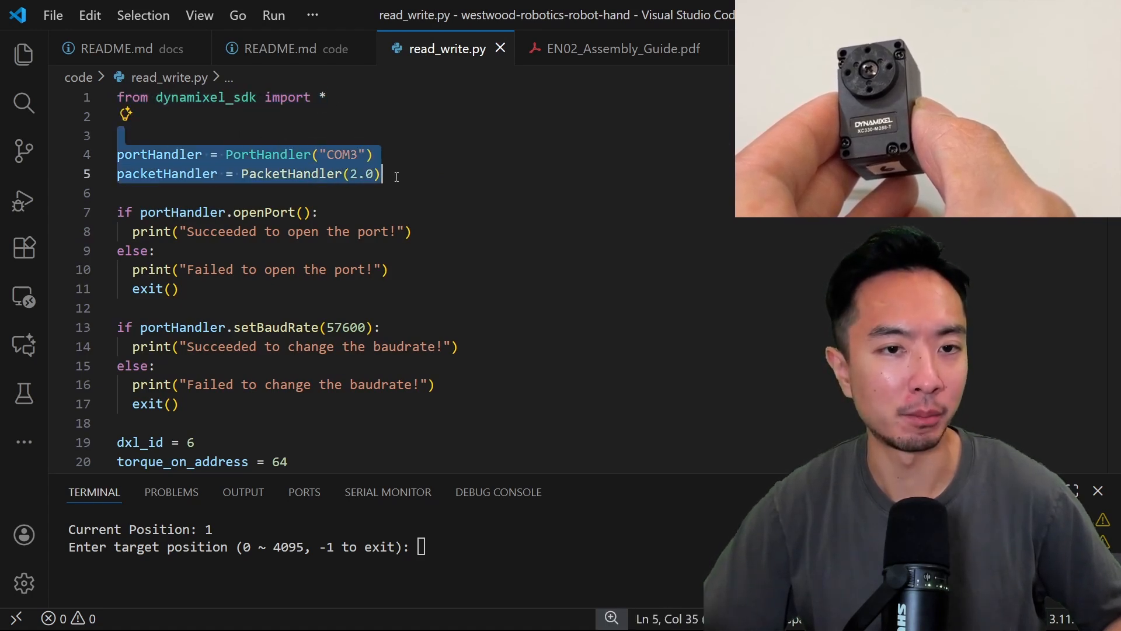
Step: Read through read_write.py's torque-enable write1ByteTxRx arguments down to the position loop and port close
scroll(down, 3)
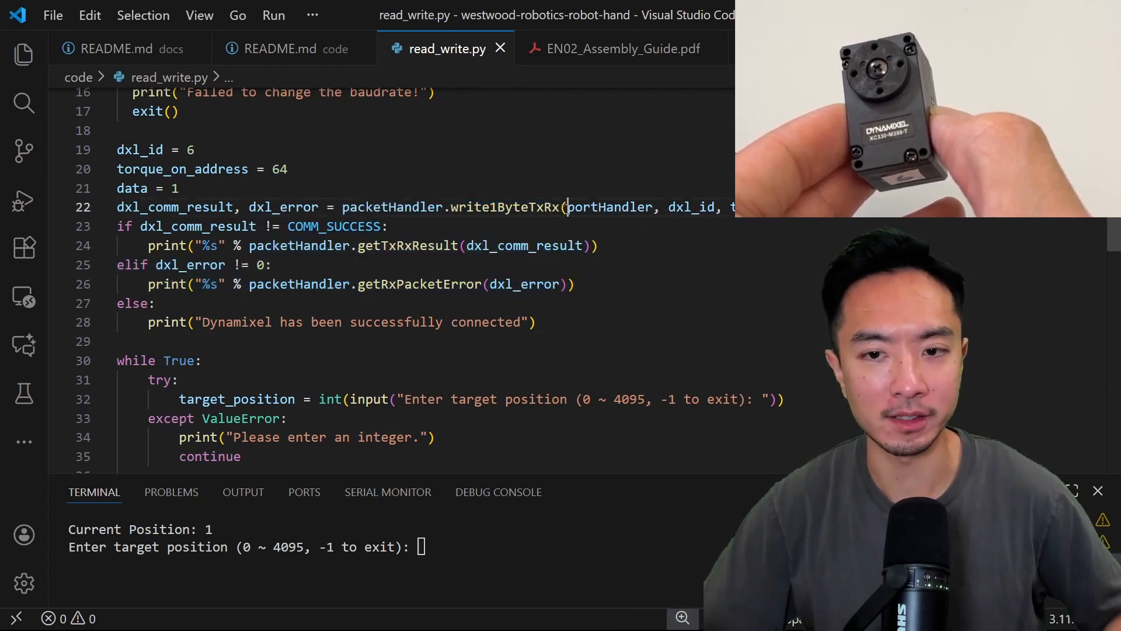
drag(566, 207, 733, 206)
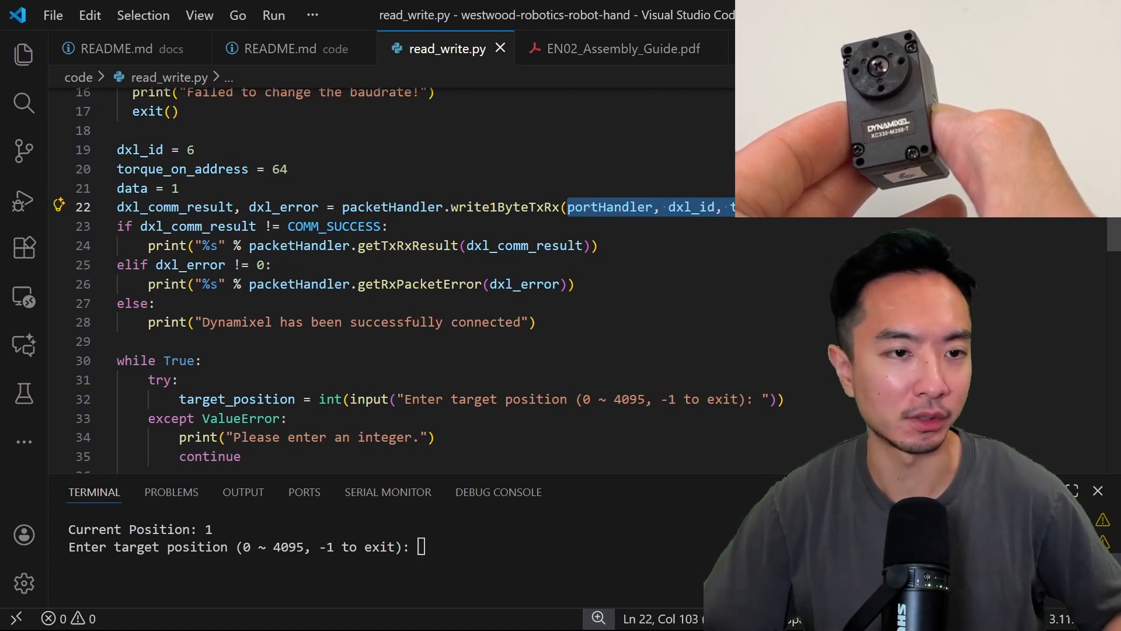
scroll(down, 3)
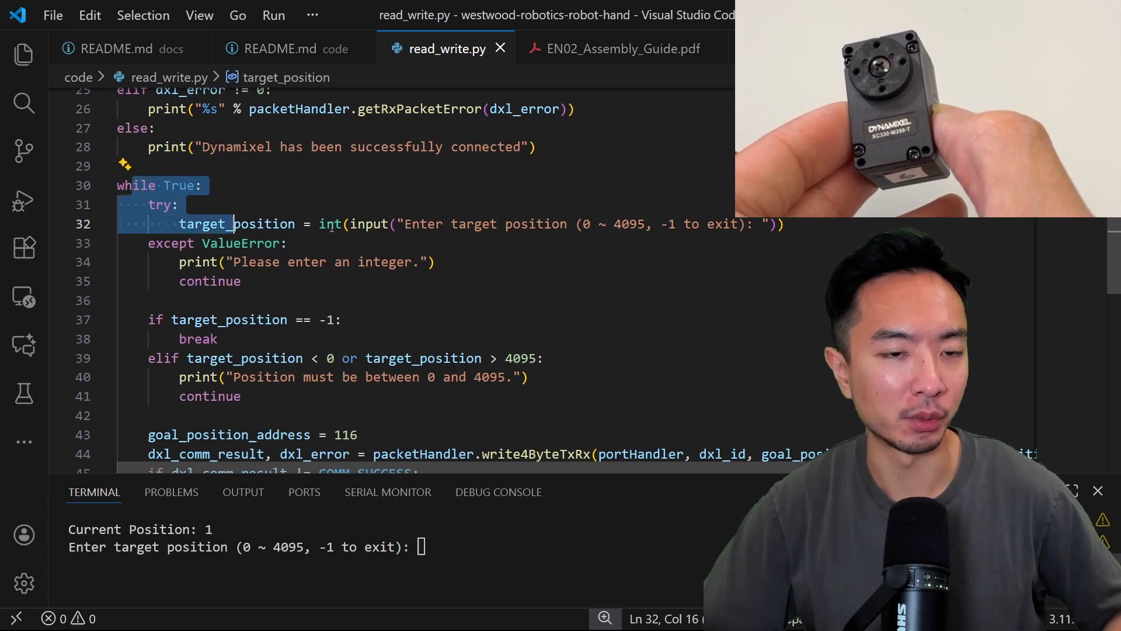
scroll(down, 3)
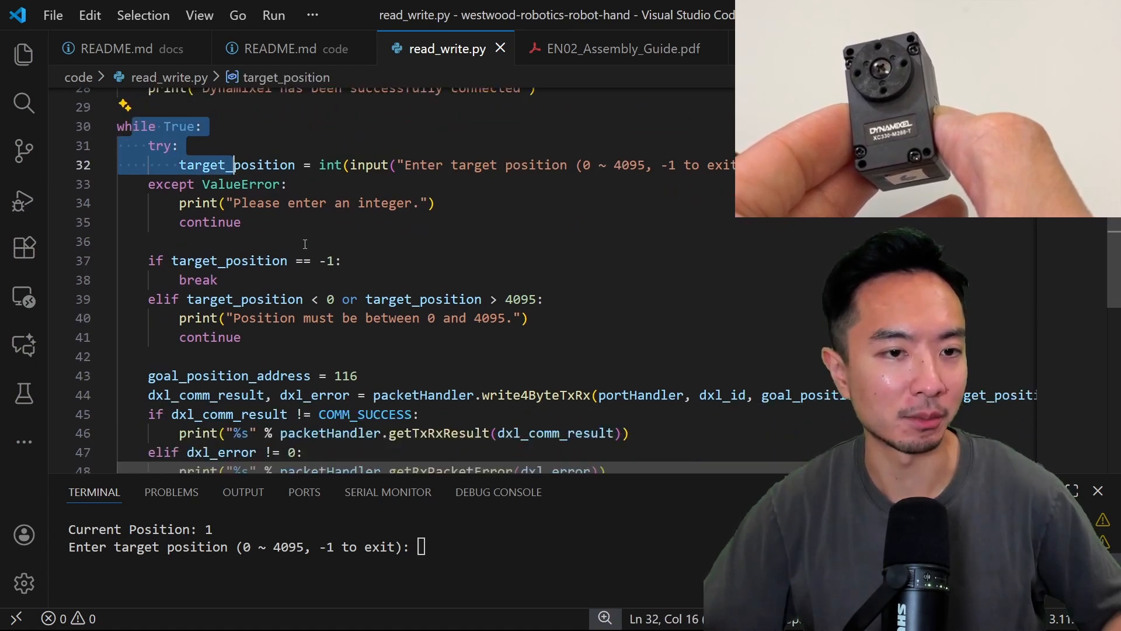
scroll(down, 3)
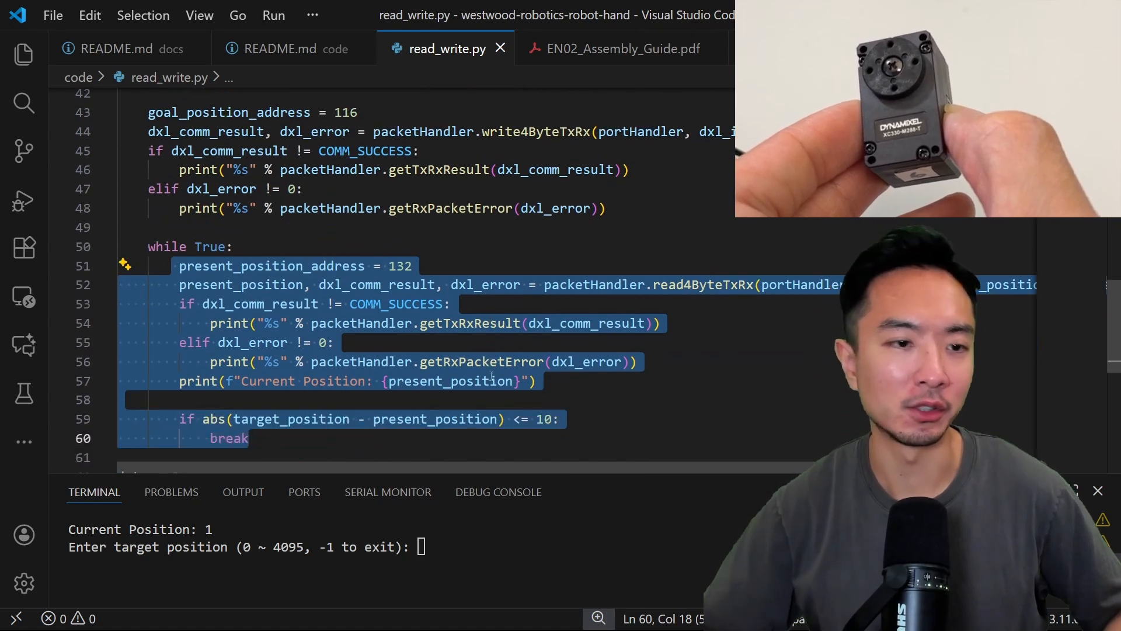
scroll(down, 3)
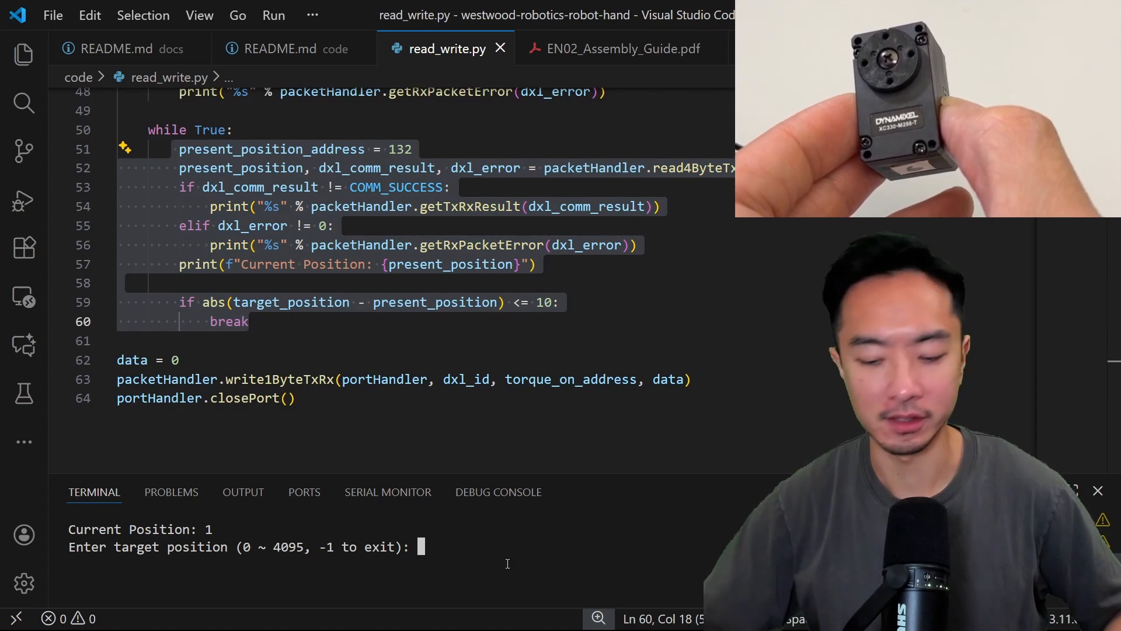
Step: Enter target position 0 at the script prompt, then type 100 as the next target
text(0)
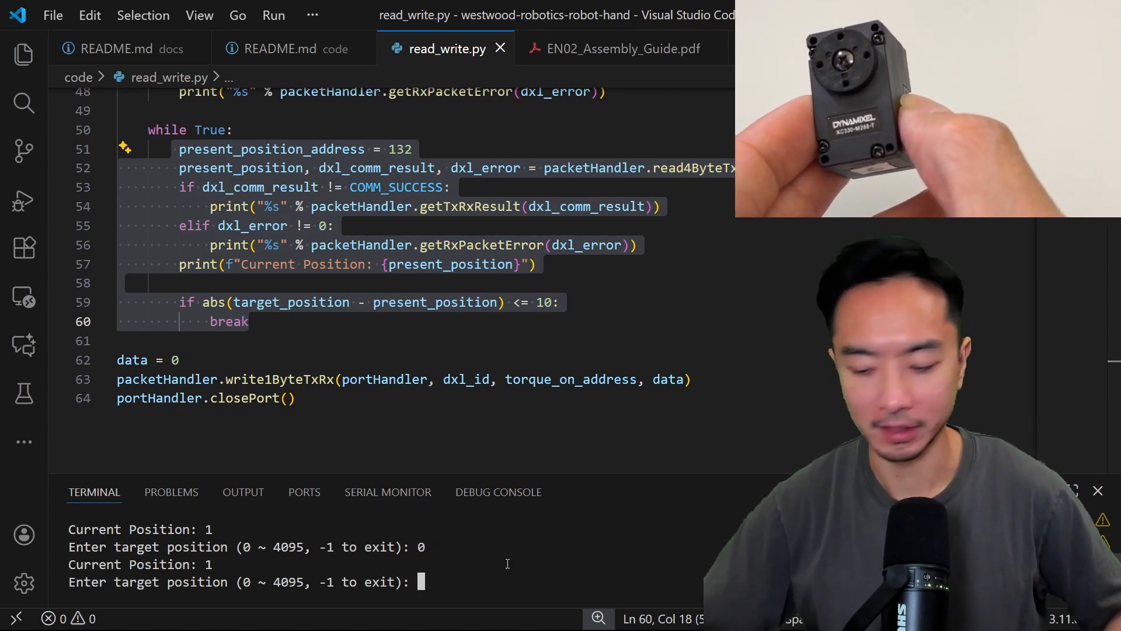
text(100)
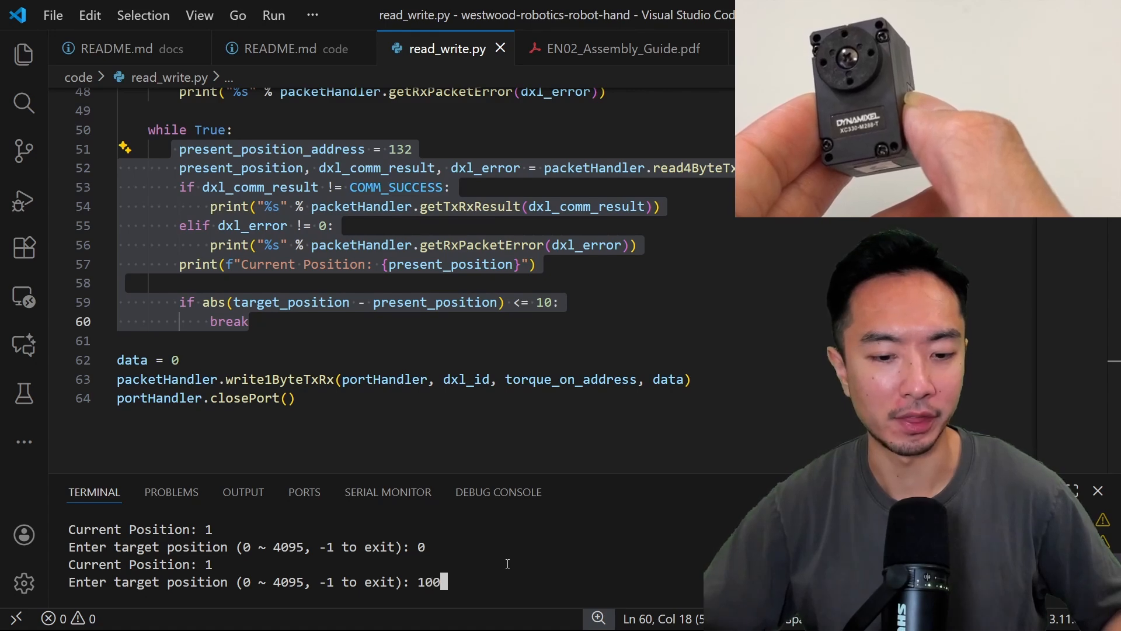